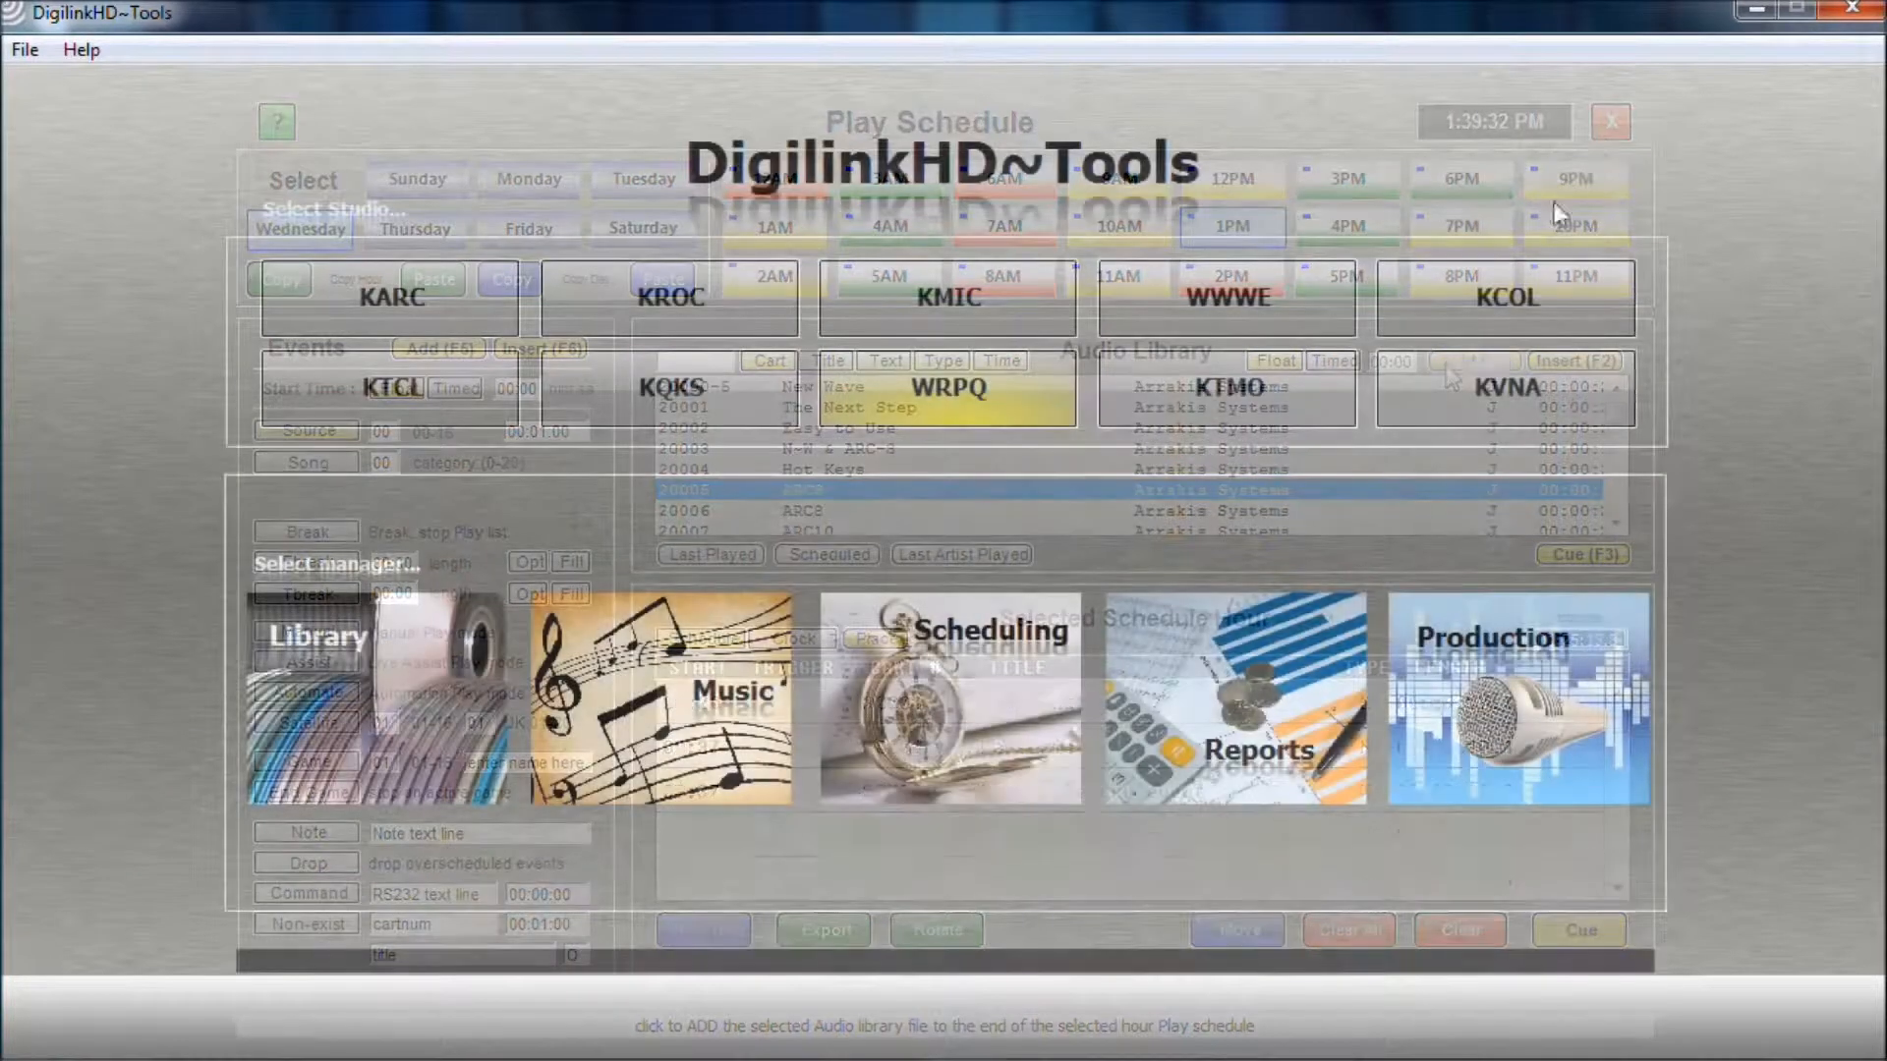
- Glance at the Play Log and Production options, then make WWWE the working studio
{"action": "left_click", "coordinate": [1608, 118]}
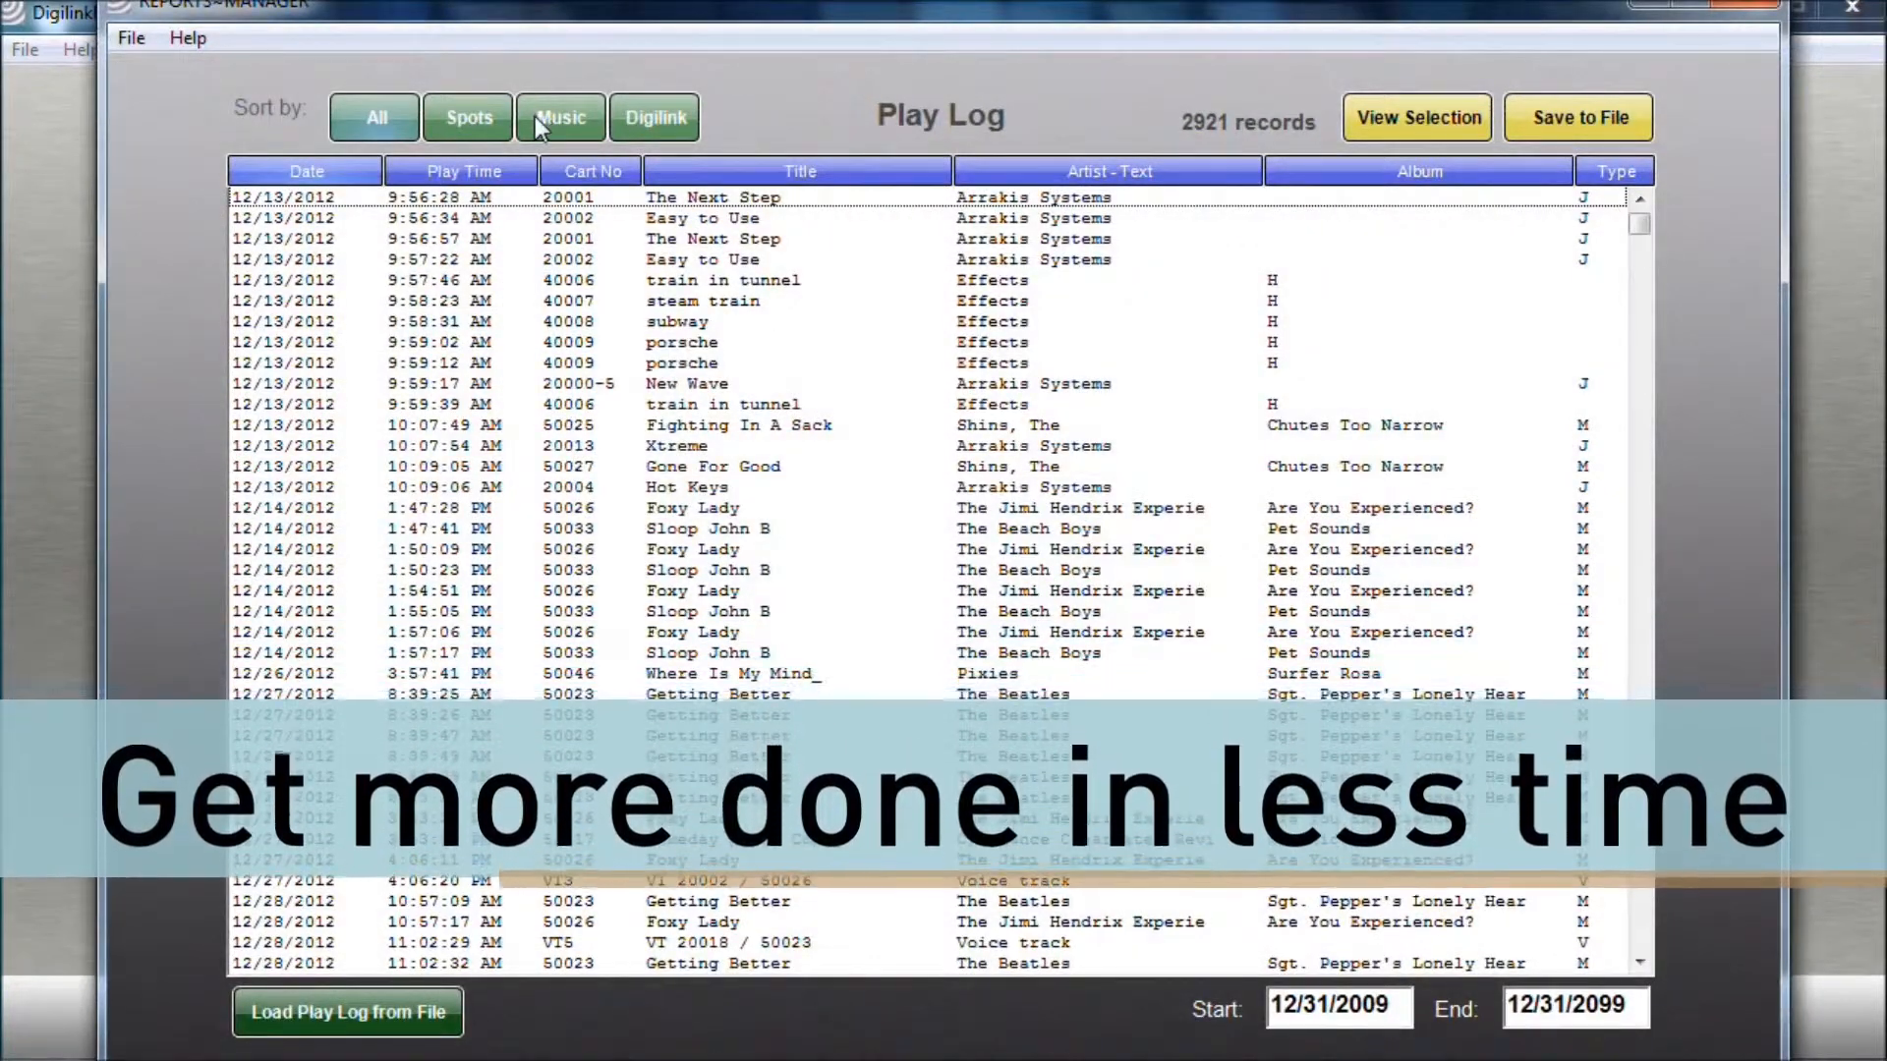
{"action": "left_click", "coordinate": [562, 118]}
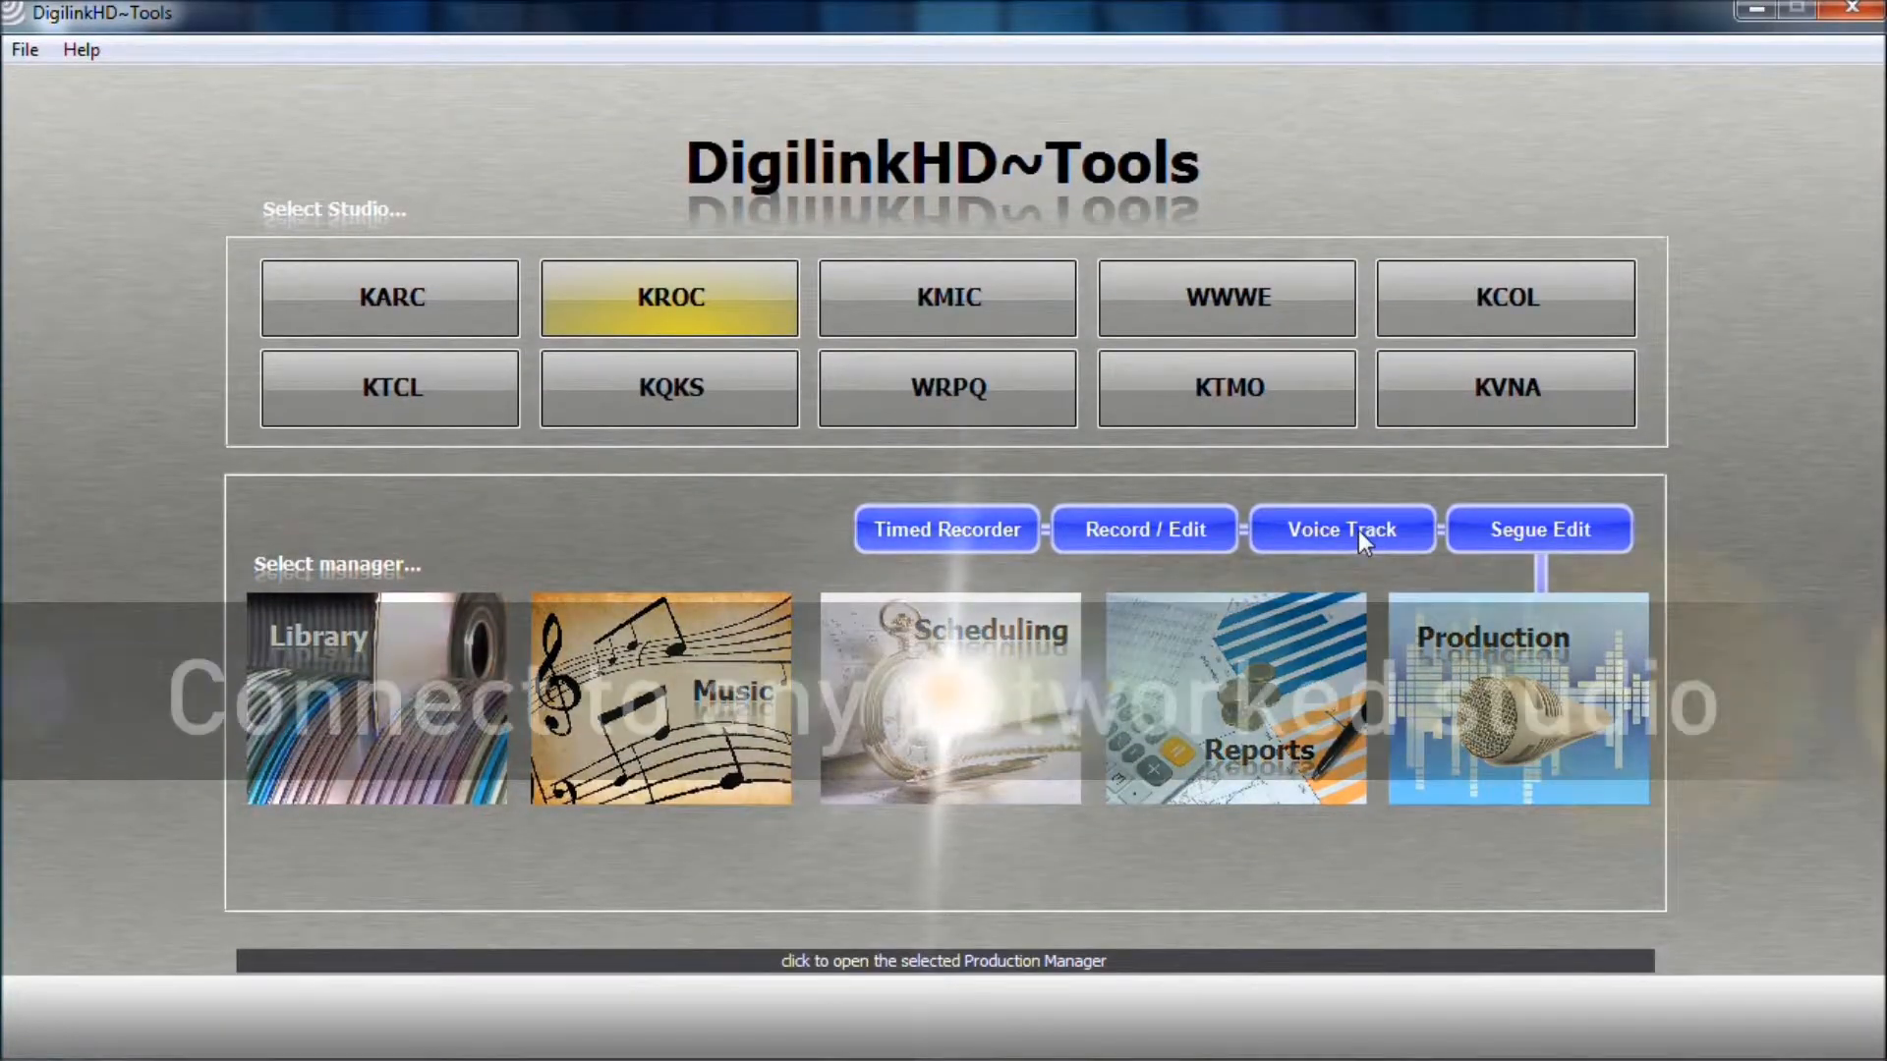
{"action": "left_click", "coordinate": [1340, 529]}
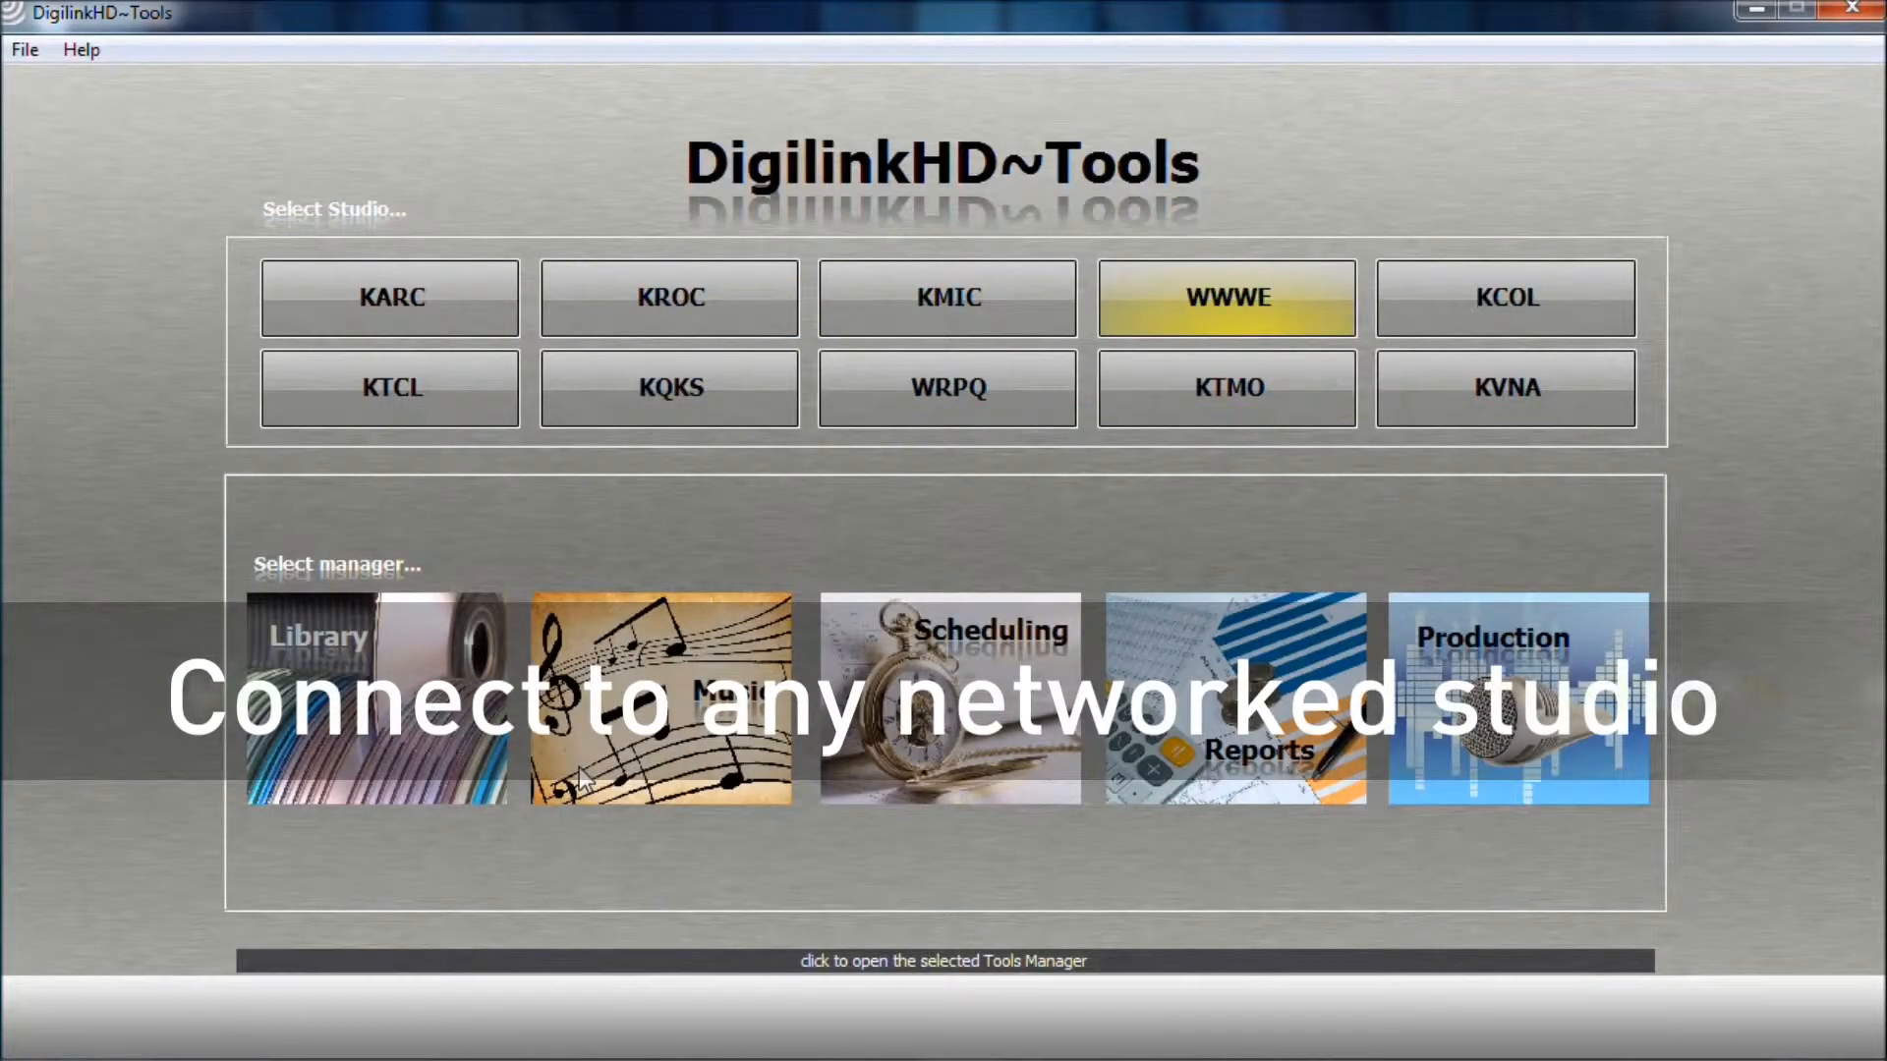
- Connect to the remote on-air studio computer listed in the Remote Desktop dialog
{"action": "left_click", "coordinate": [661, 698]}
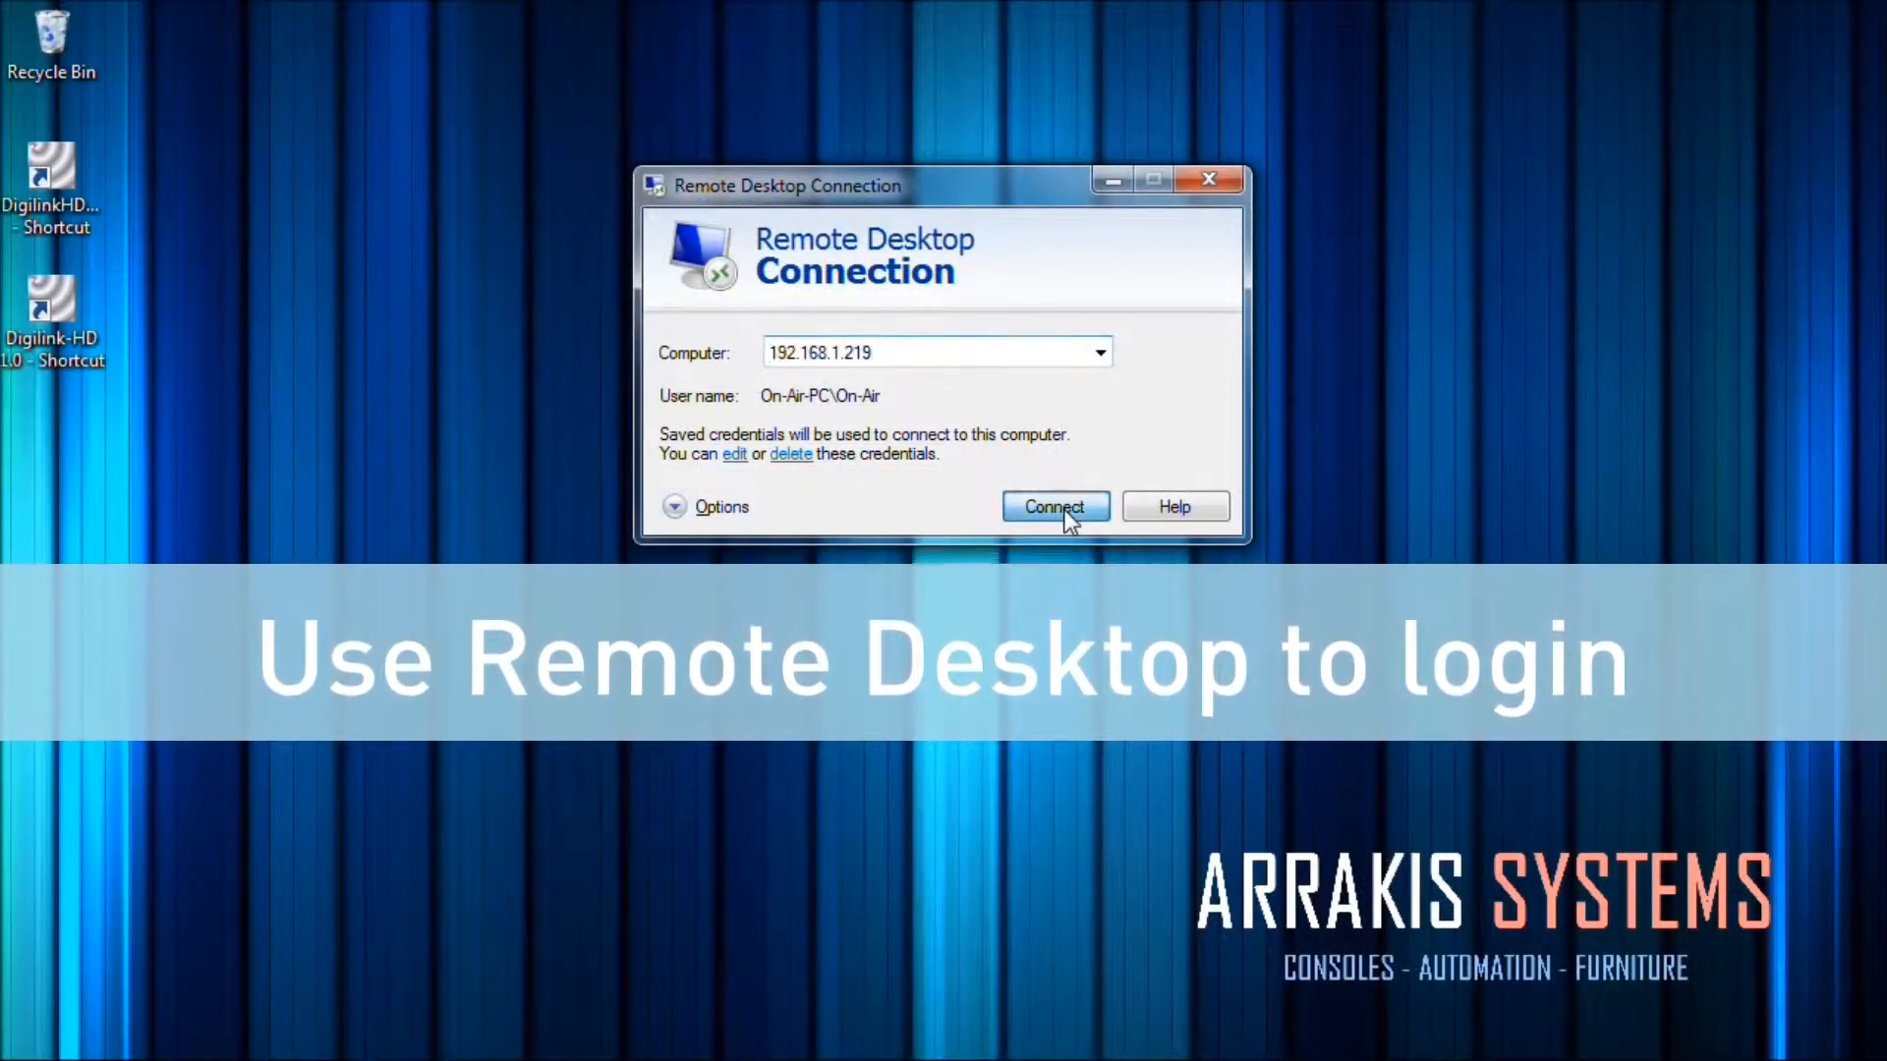
{"action": "left_click", "coordinate": [1056, 507]}
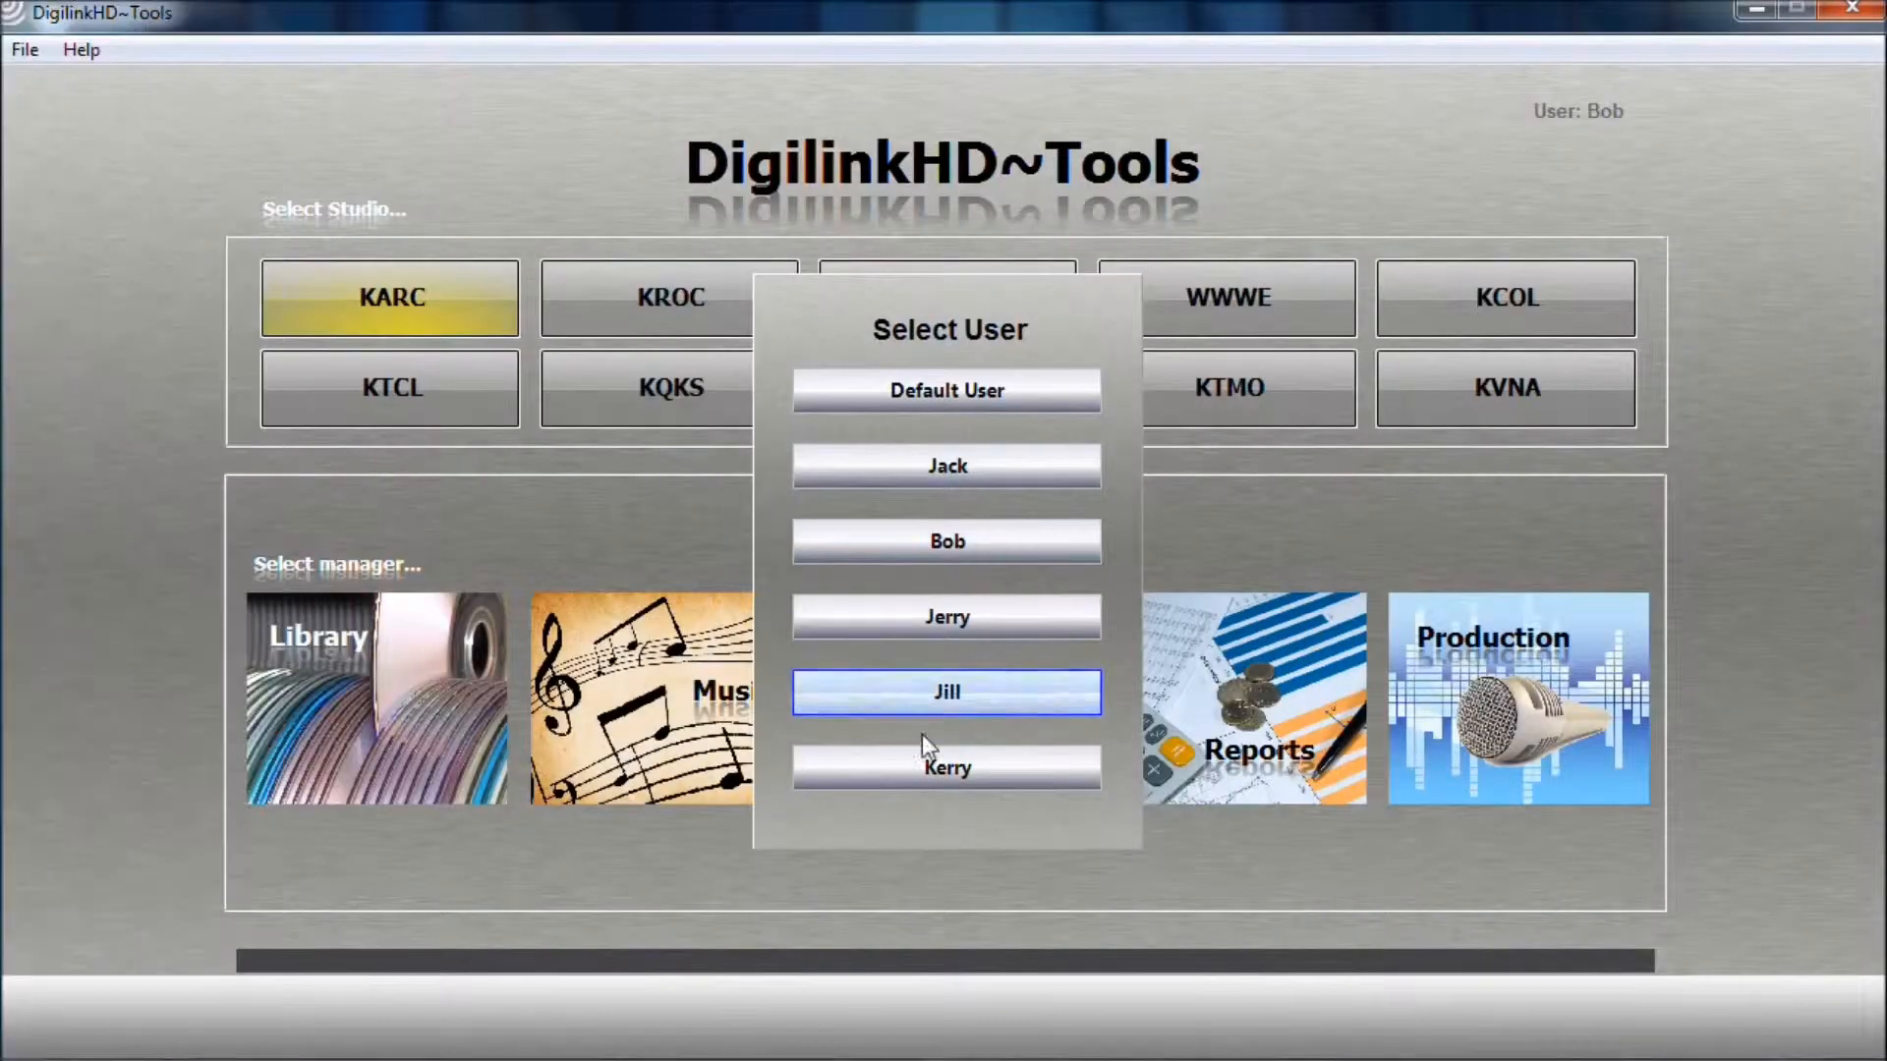
- Sign in as Kerry from the Select User list with KQKS as the working studio
{"action": "left_click", "coordinate": [945, 767]}
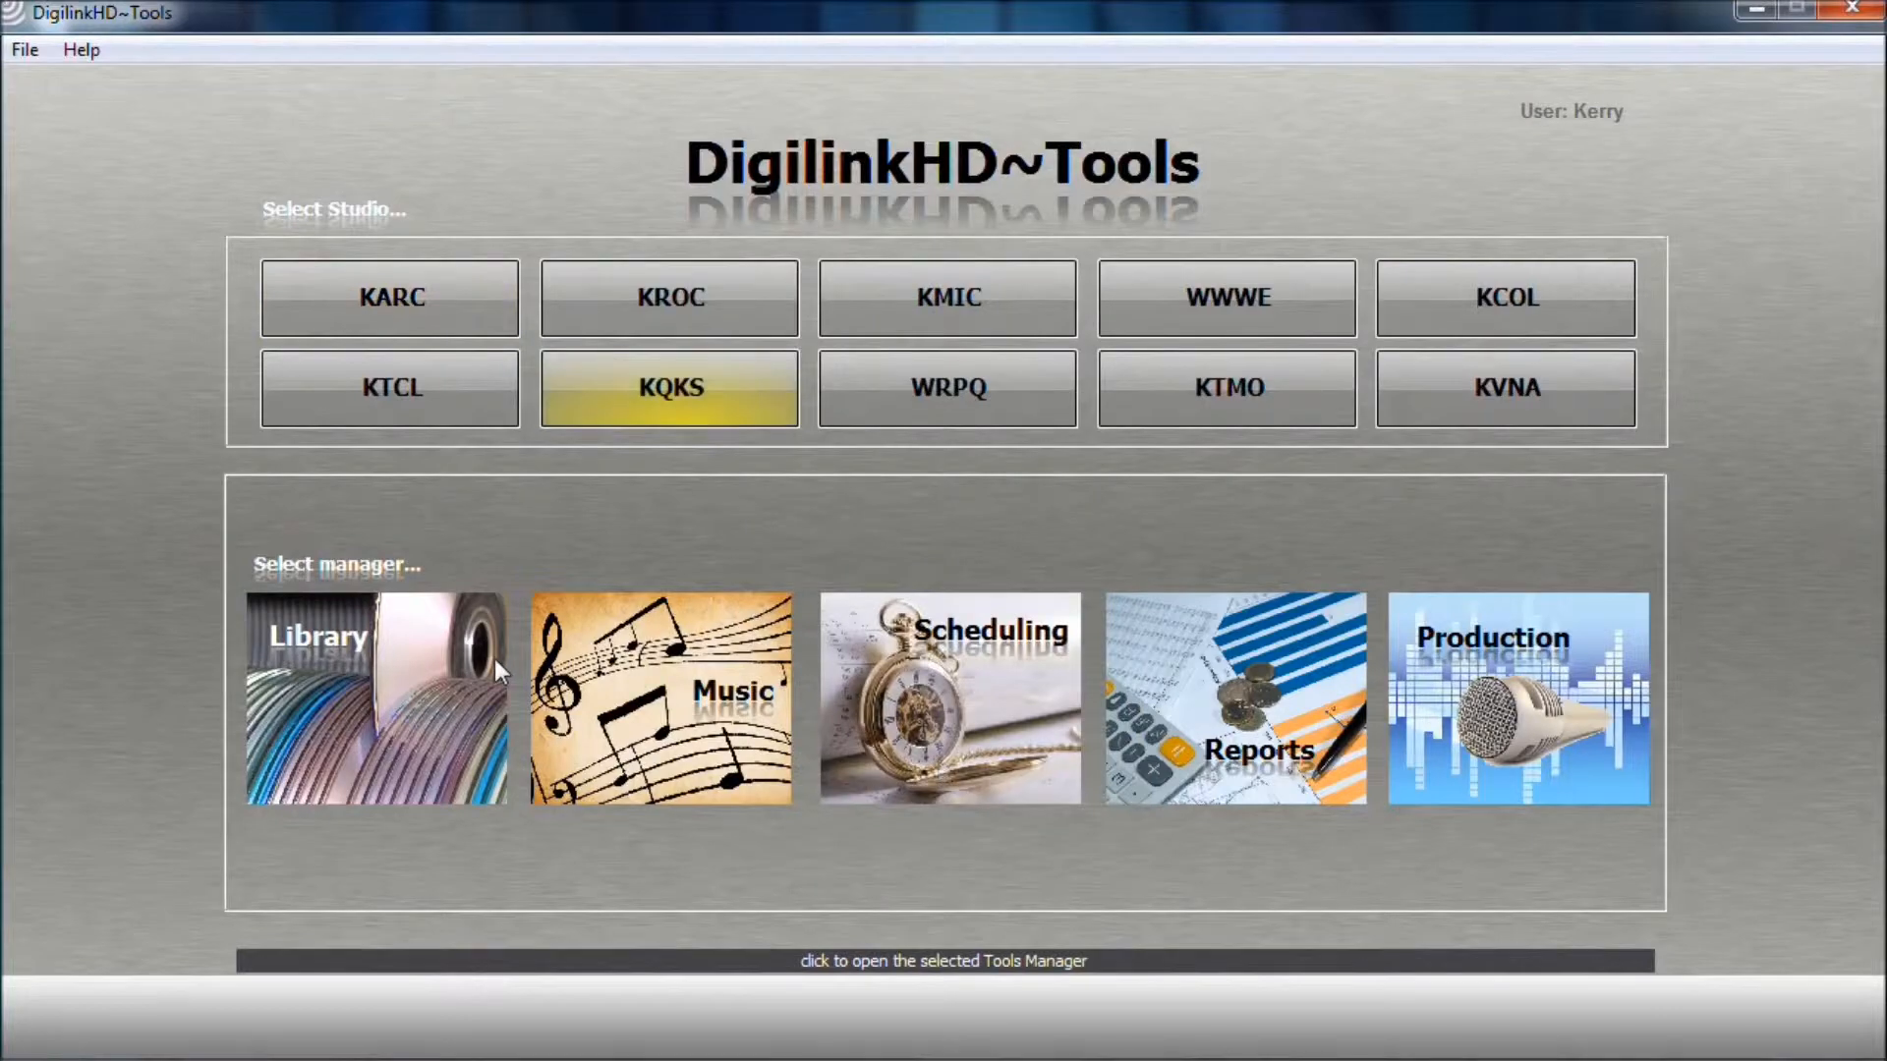
- Distribute the selected library audio to KROC, WWWE and WRPQ as Oldies and save all
{"action": "left_click", "coordinate": [370, 714]}
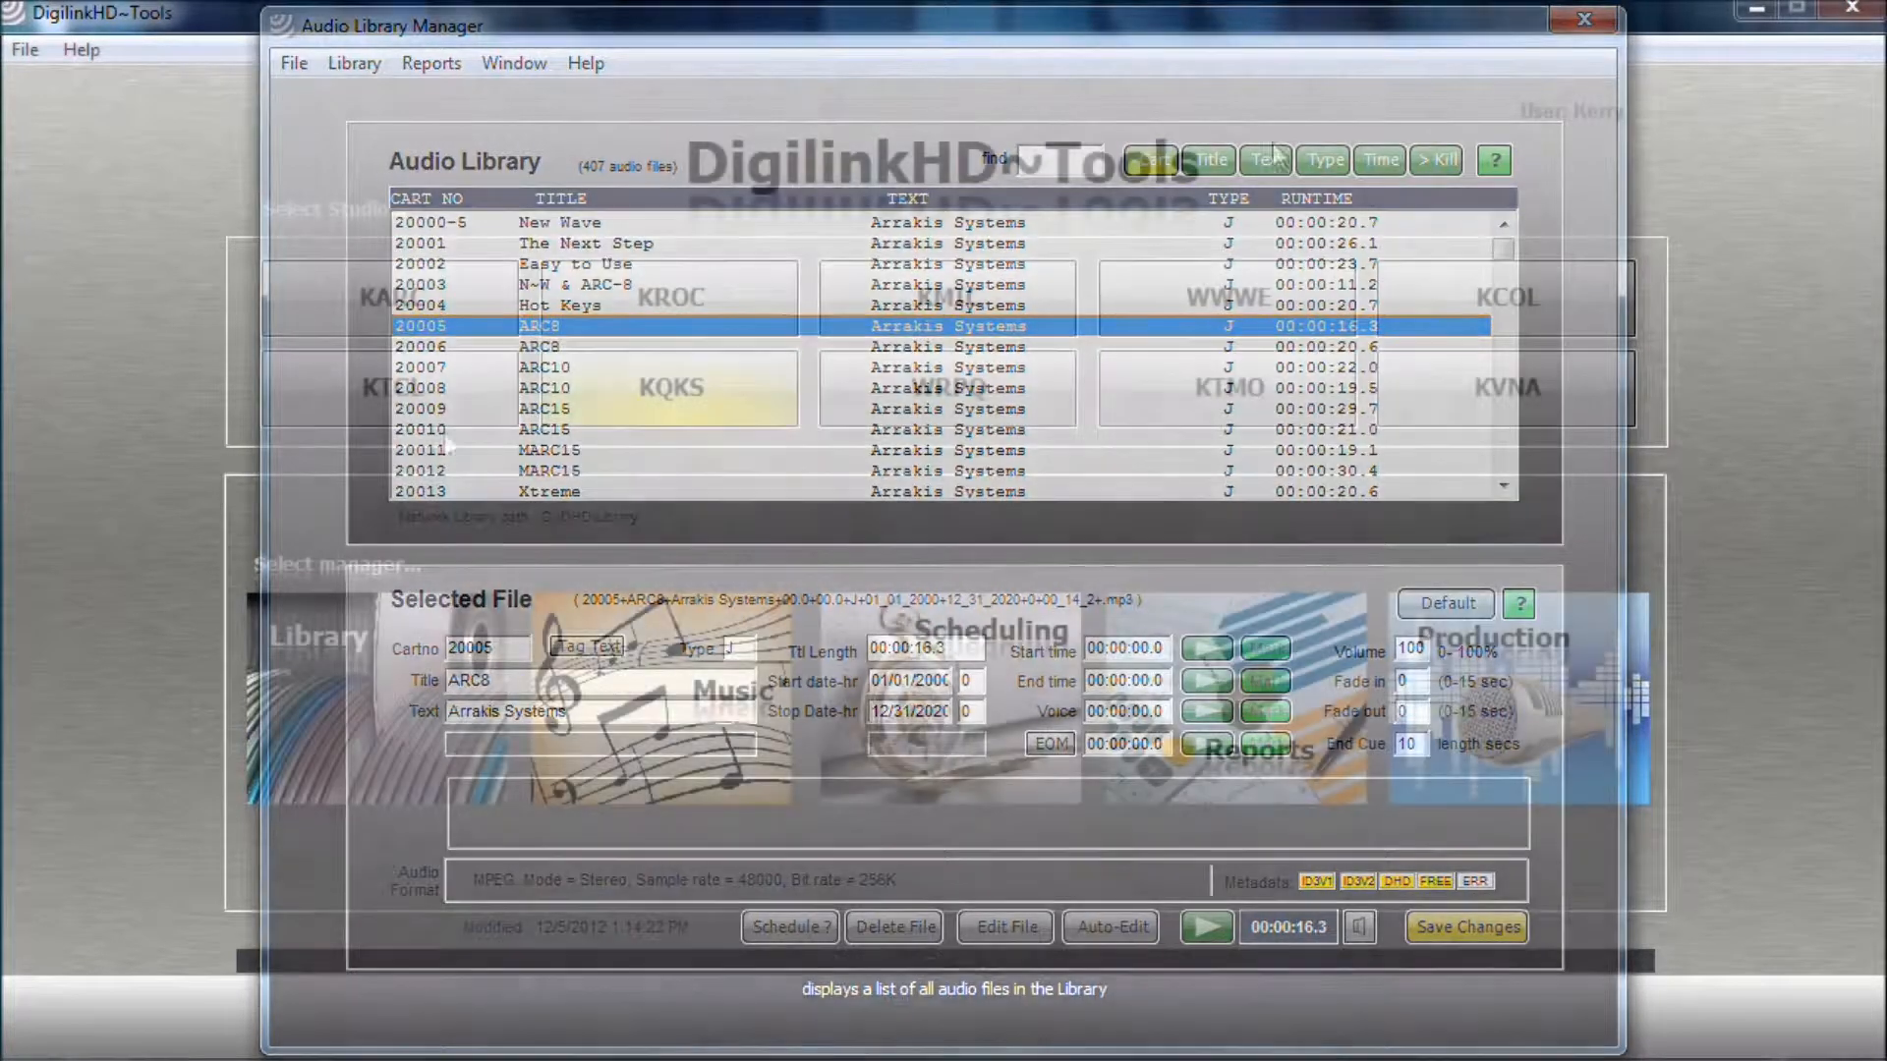
{"action": "left_click", "coordinate": [1582, 18]}
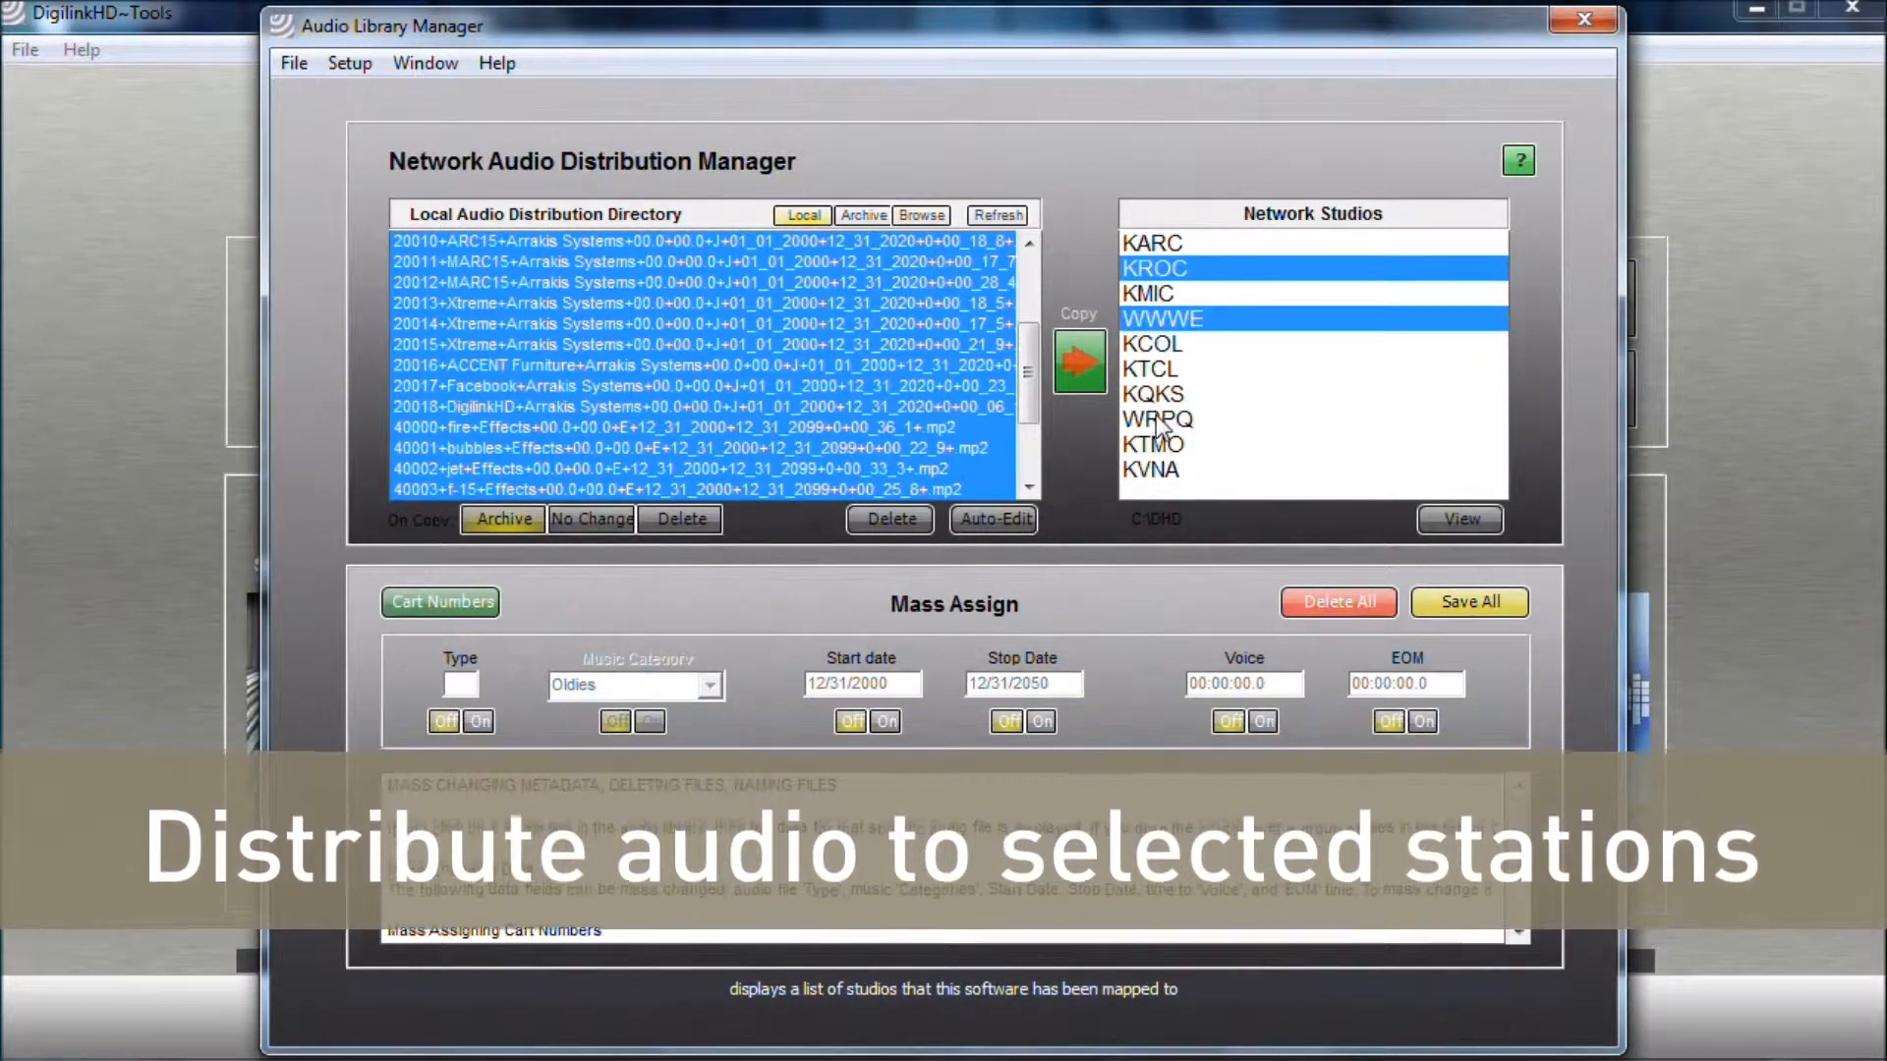
{"action": "left_click", "coordinate": [1157, 419]}
{"action": "type", "text": "M"}
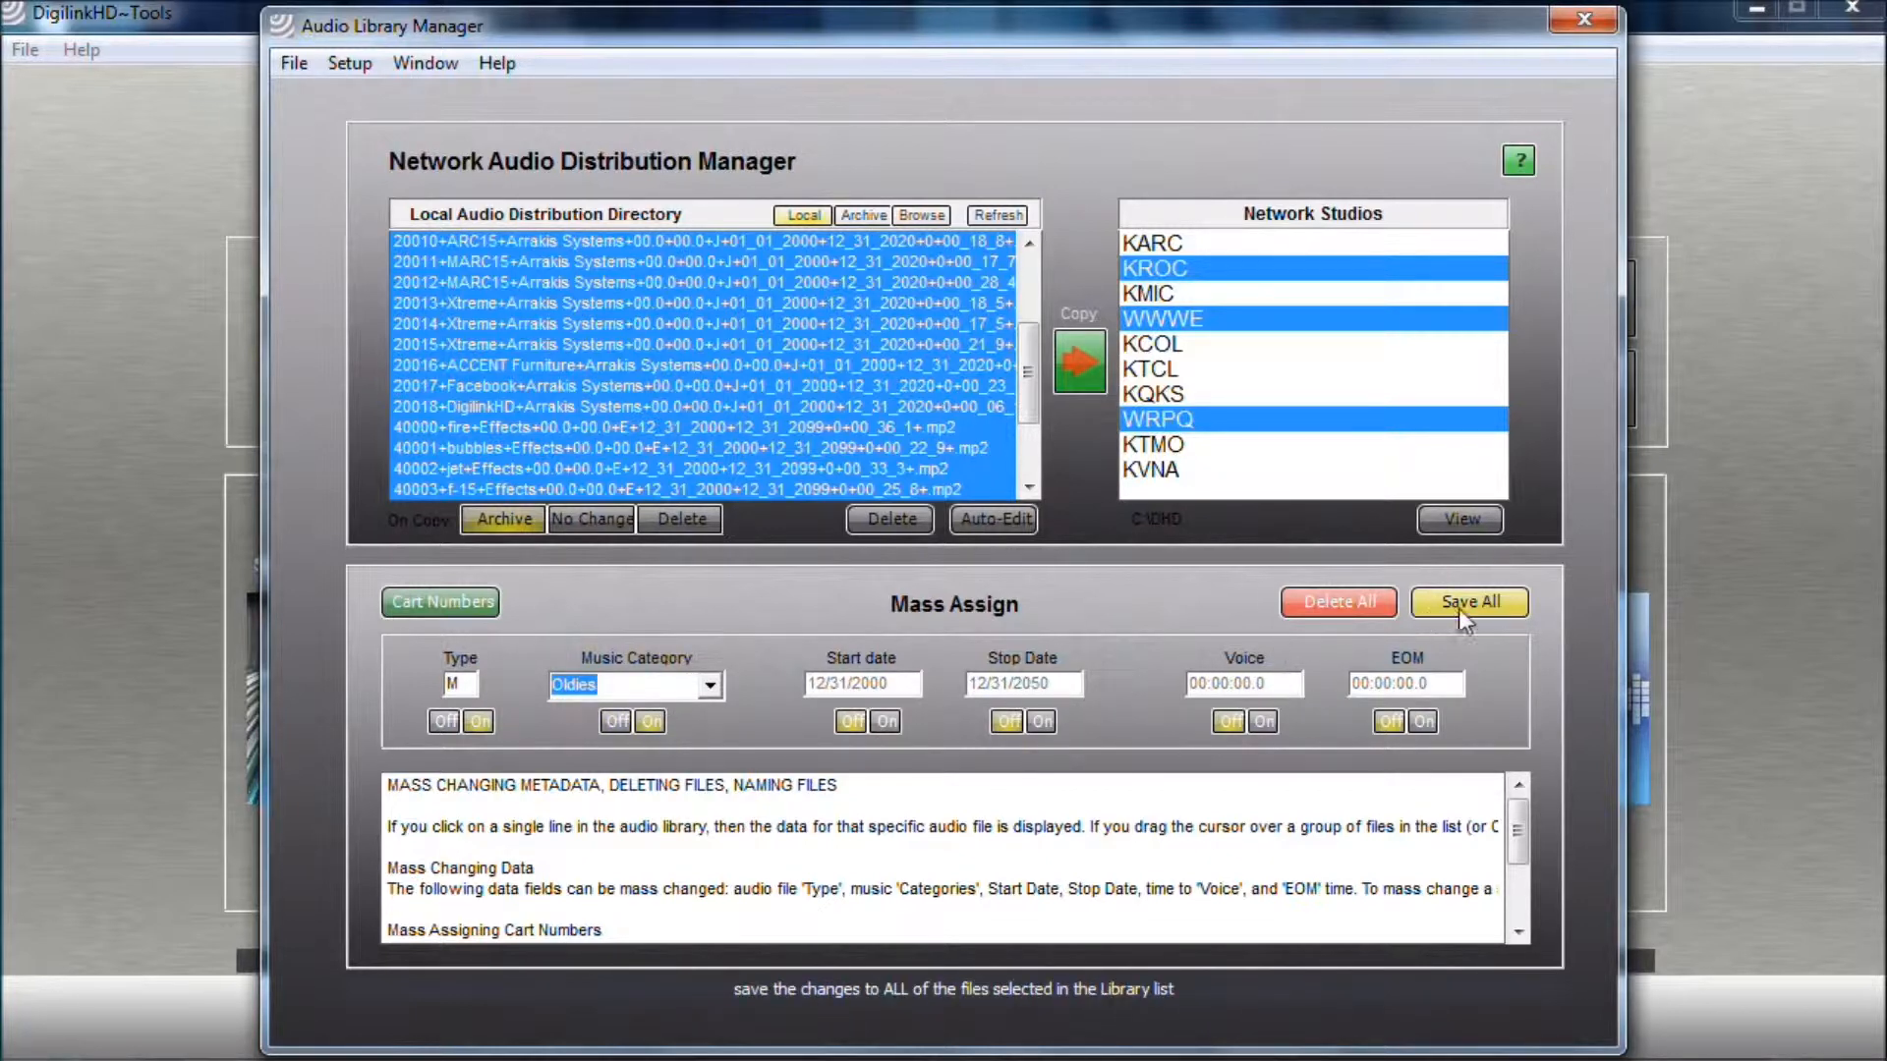
{"action": "left_click", "coordinate": [1471, 602]}
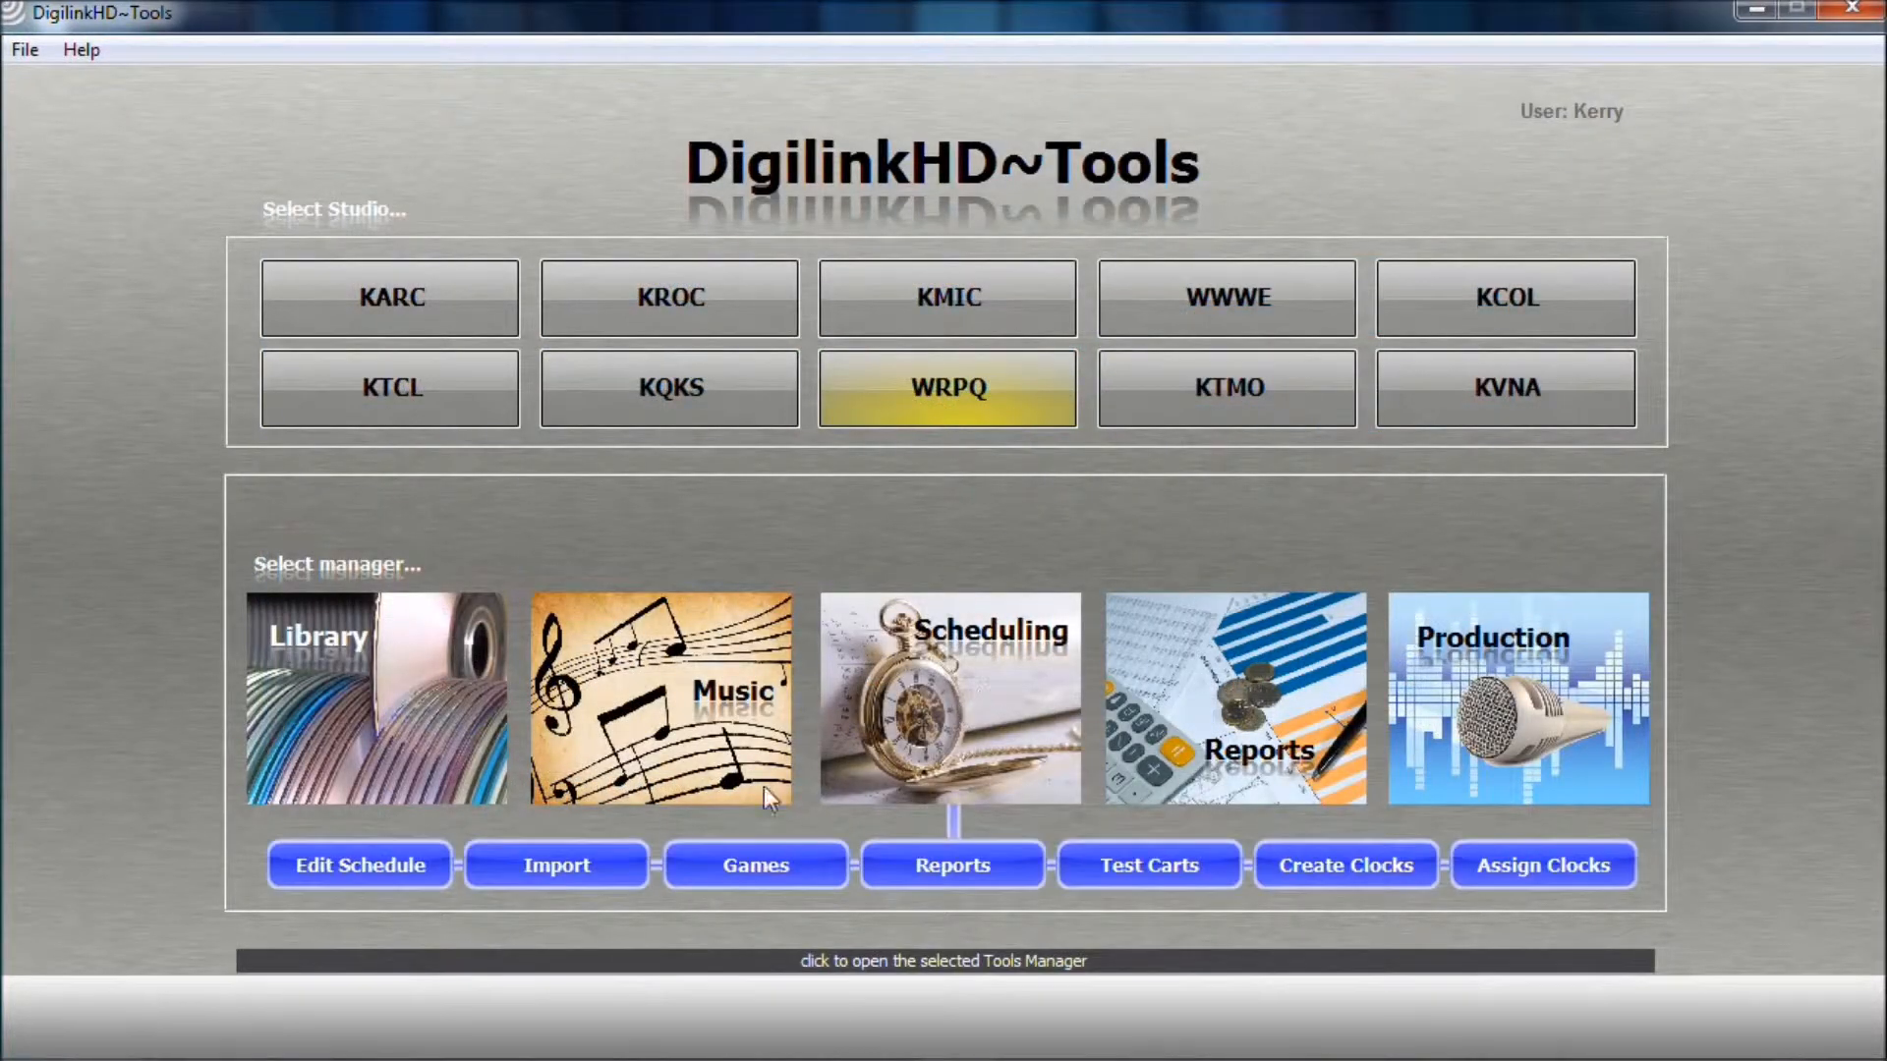
- Insert the library track Xtreme into WRPQ's Wednesday 3 PM schedule hour
{"action": "left_click", "coordinate": [358, 865]}
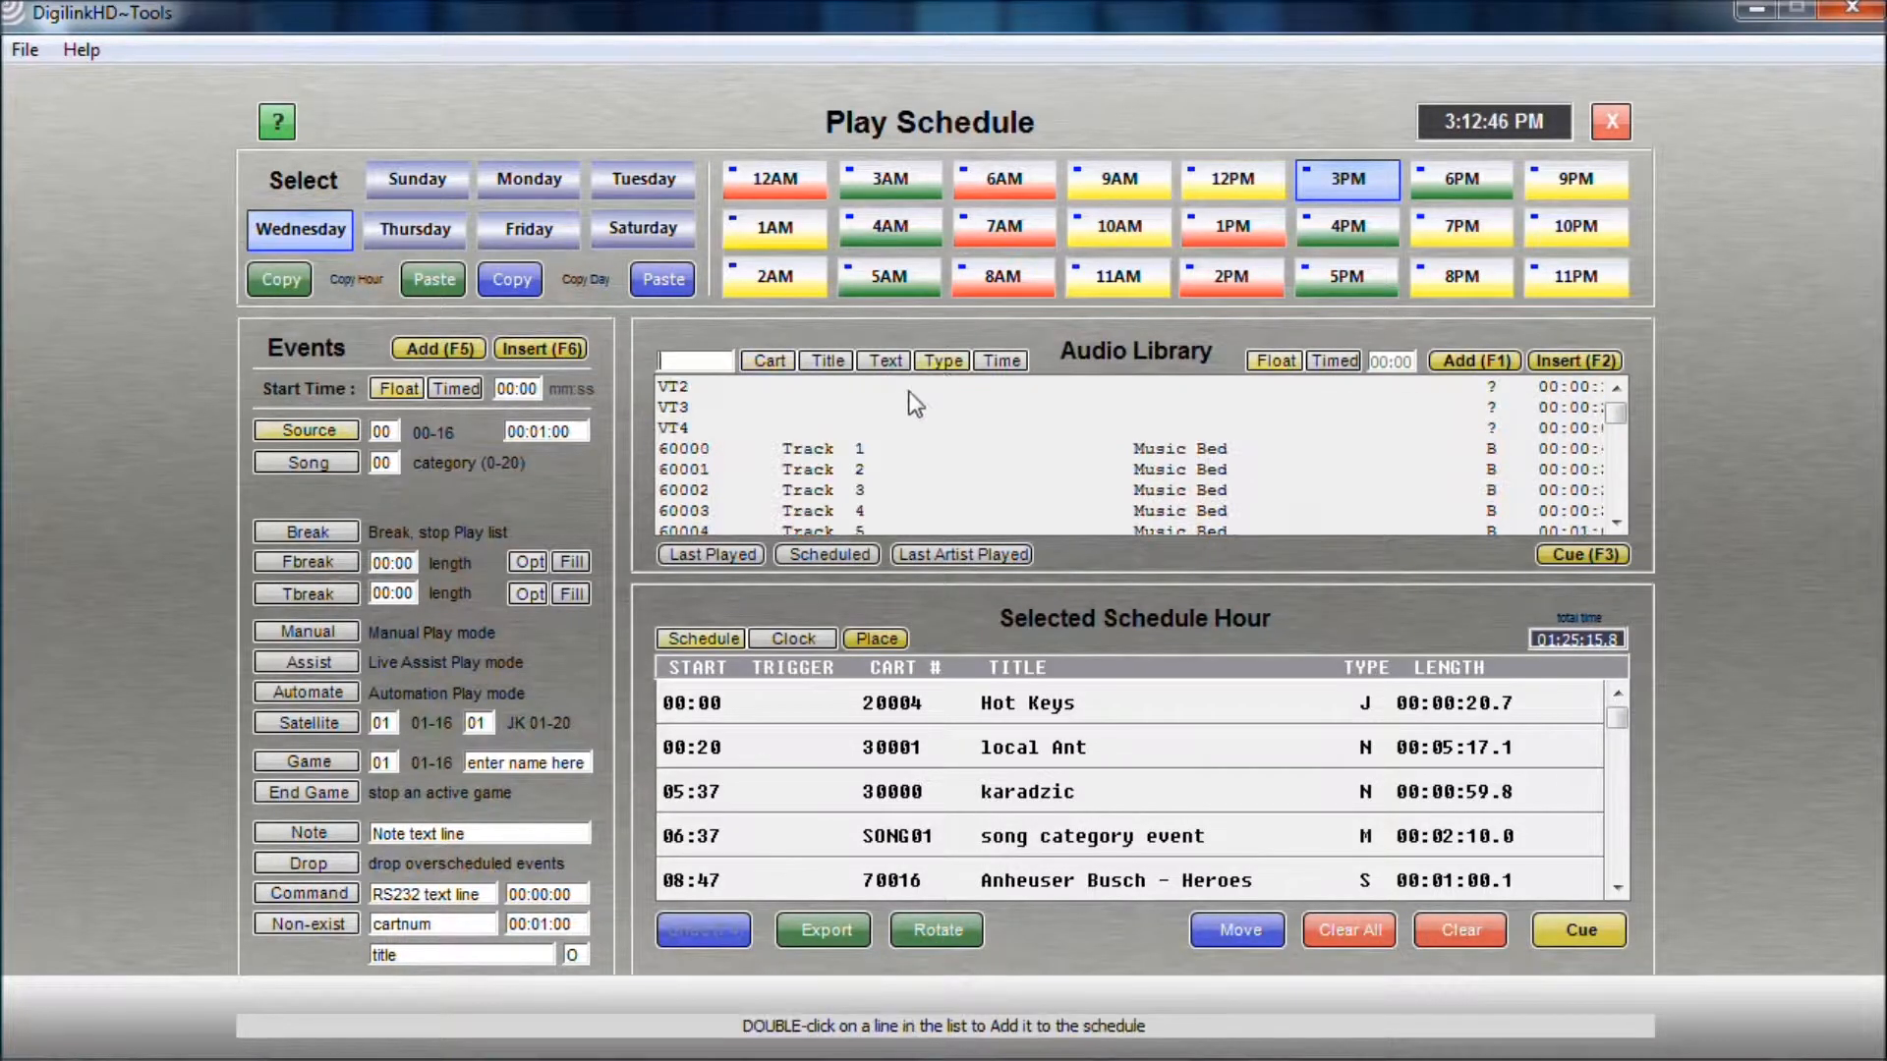
{"action": "scroll", "scroll_direction": "down", "scroll_amount": 3}
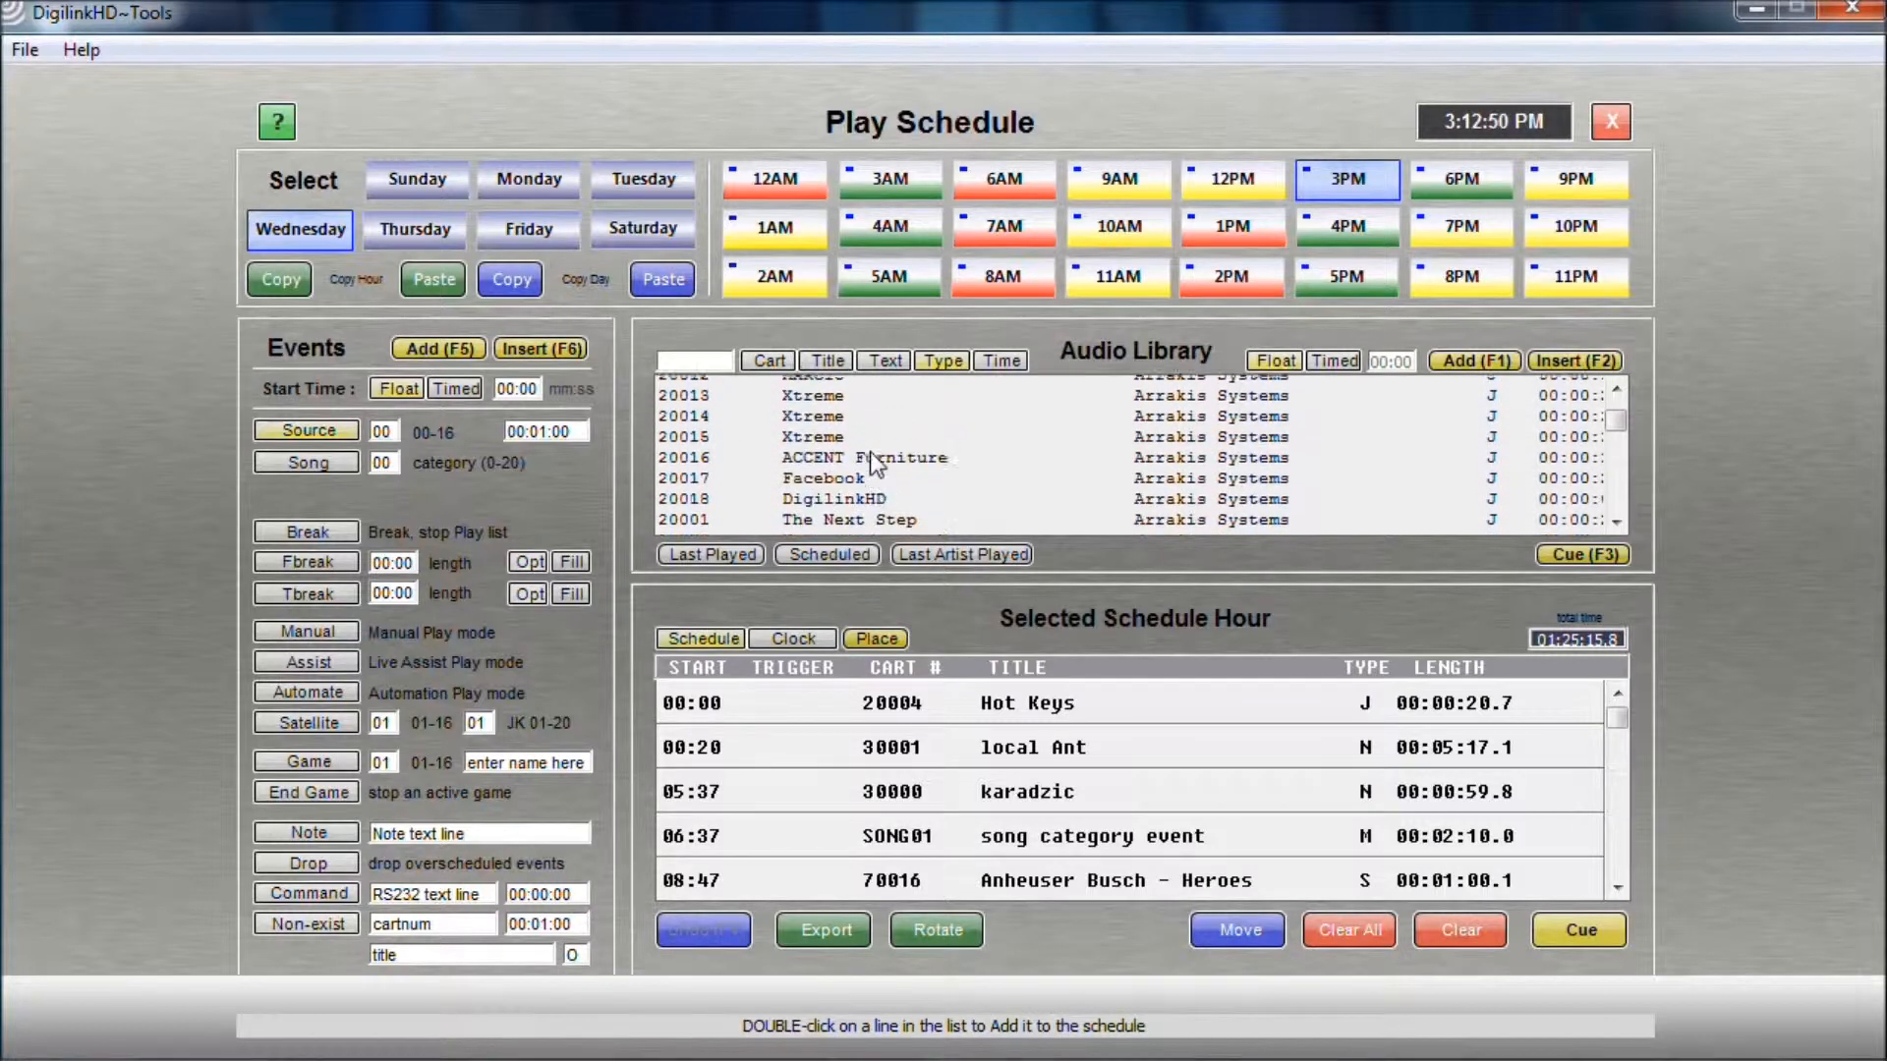
{"action": "left_click", "coordinate": [812, 448]}
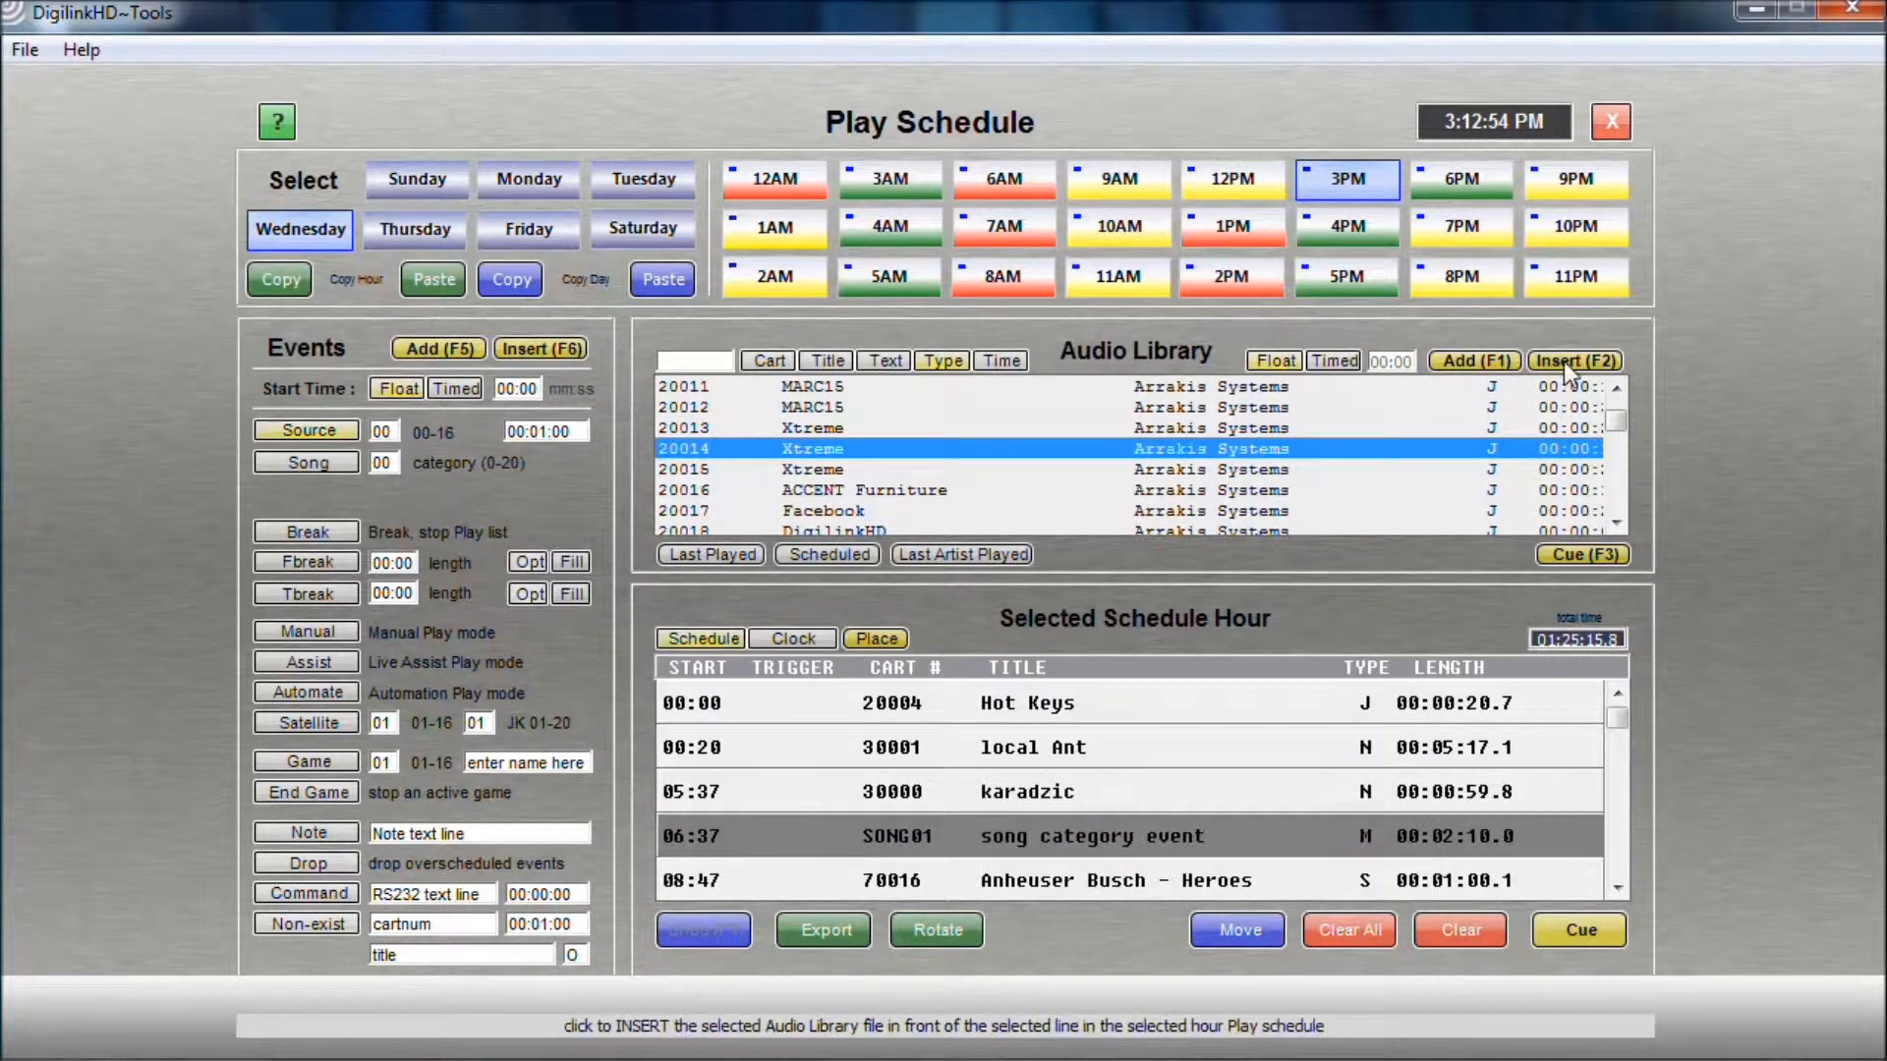
{"action": "left_click", "coordinate": [1574, 362]}
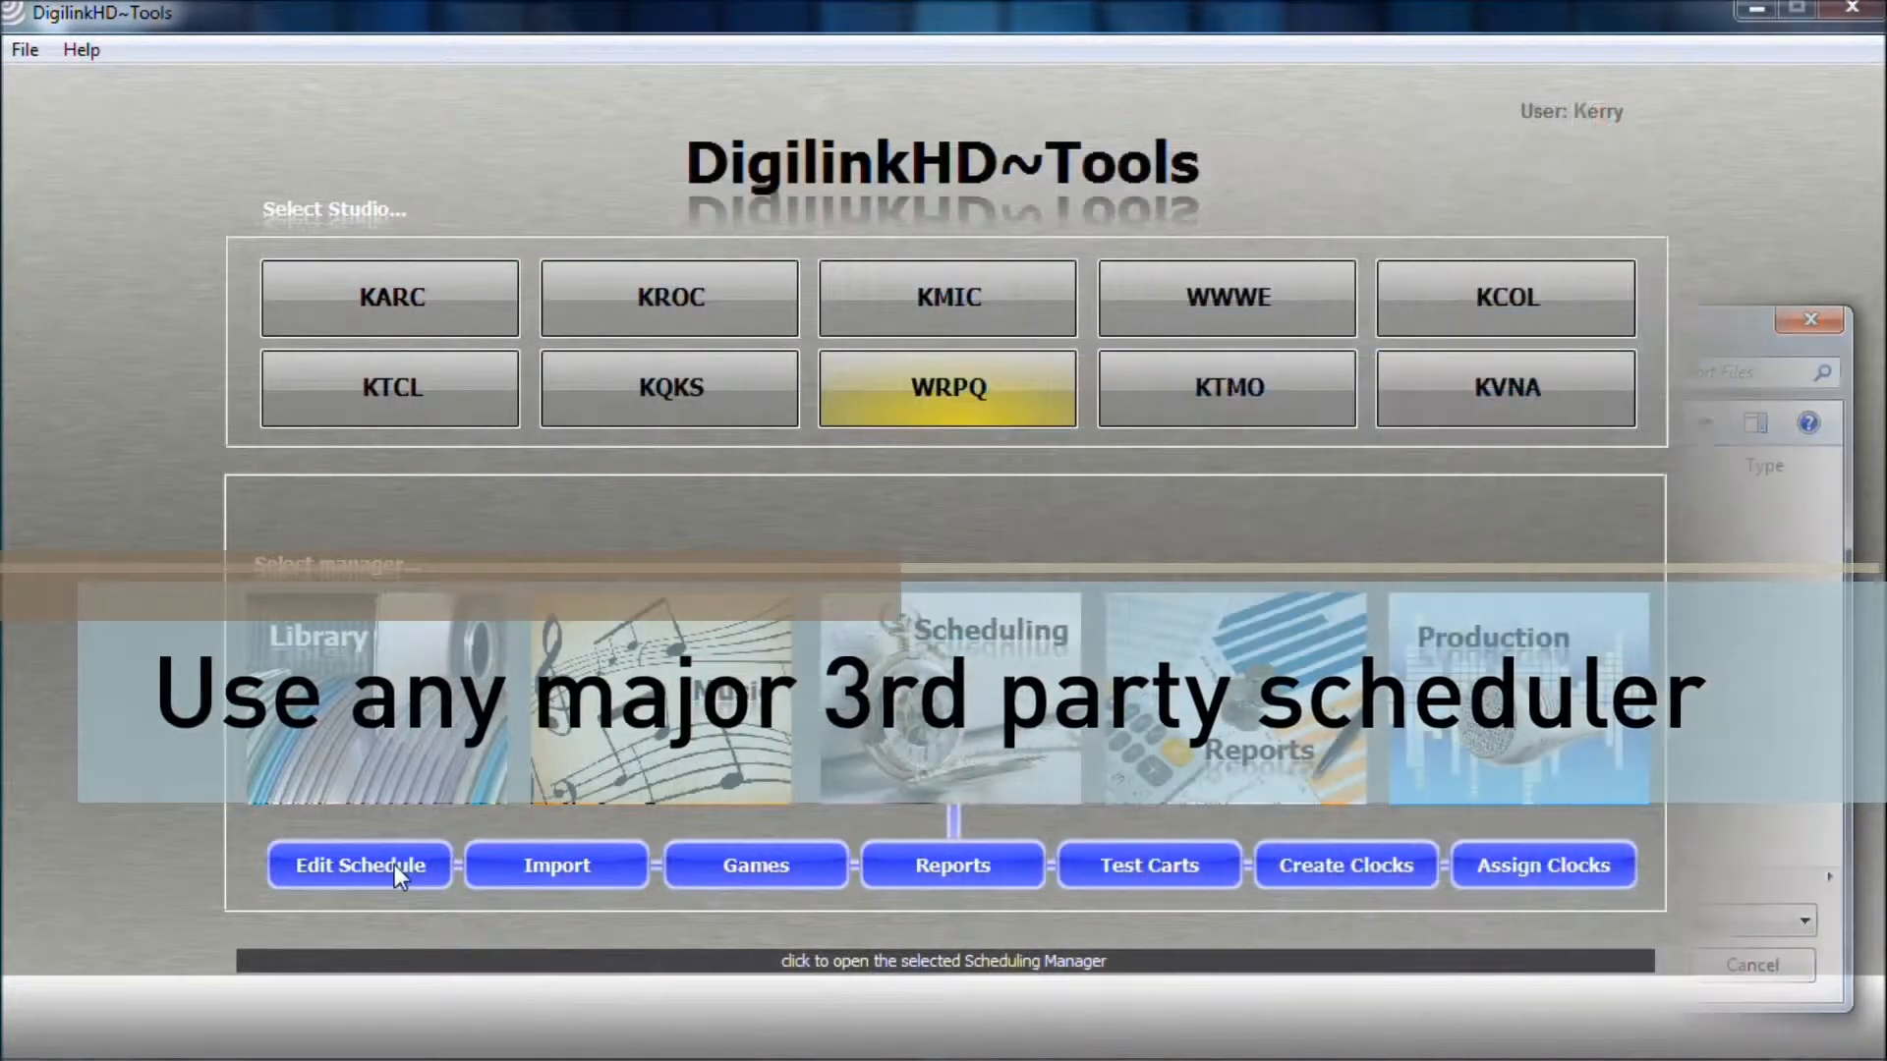
- Review the Wednesday 7 PM schedule hour before making KROC the working studio
{"action": "left_click", "coordinate": [358, 865]}
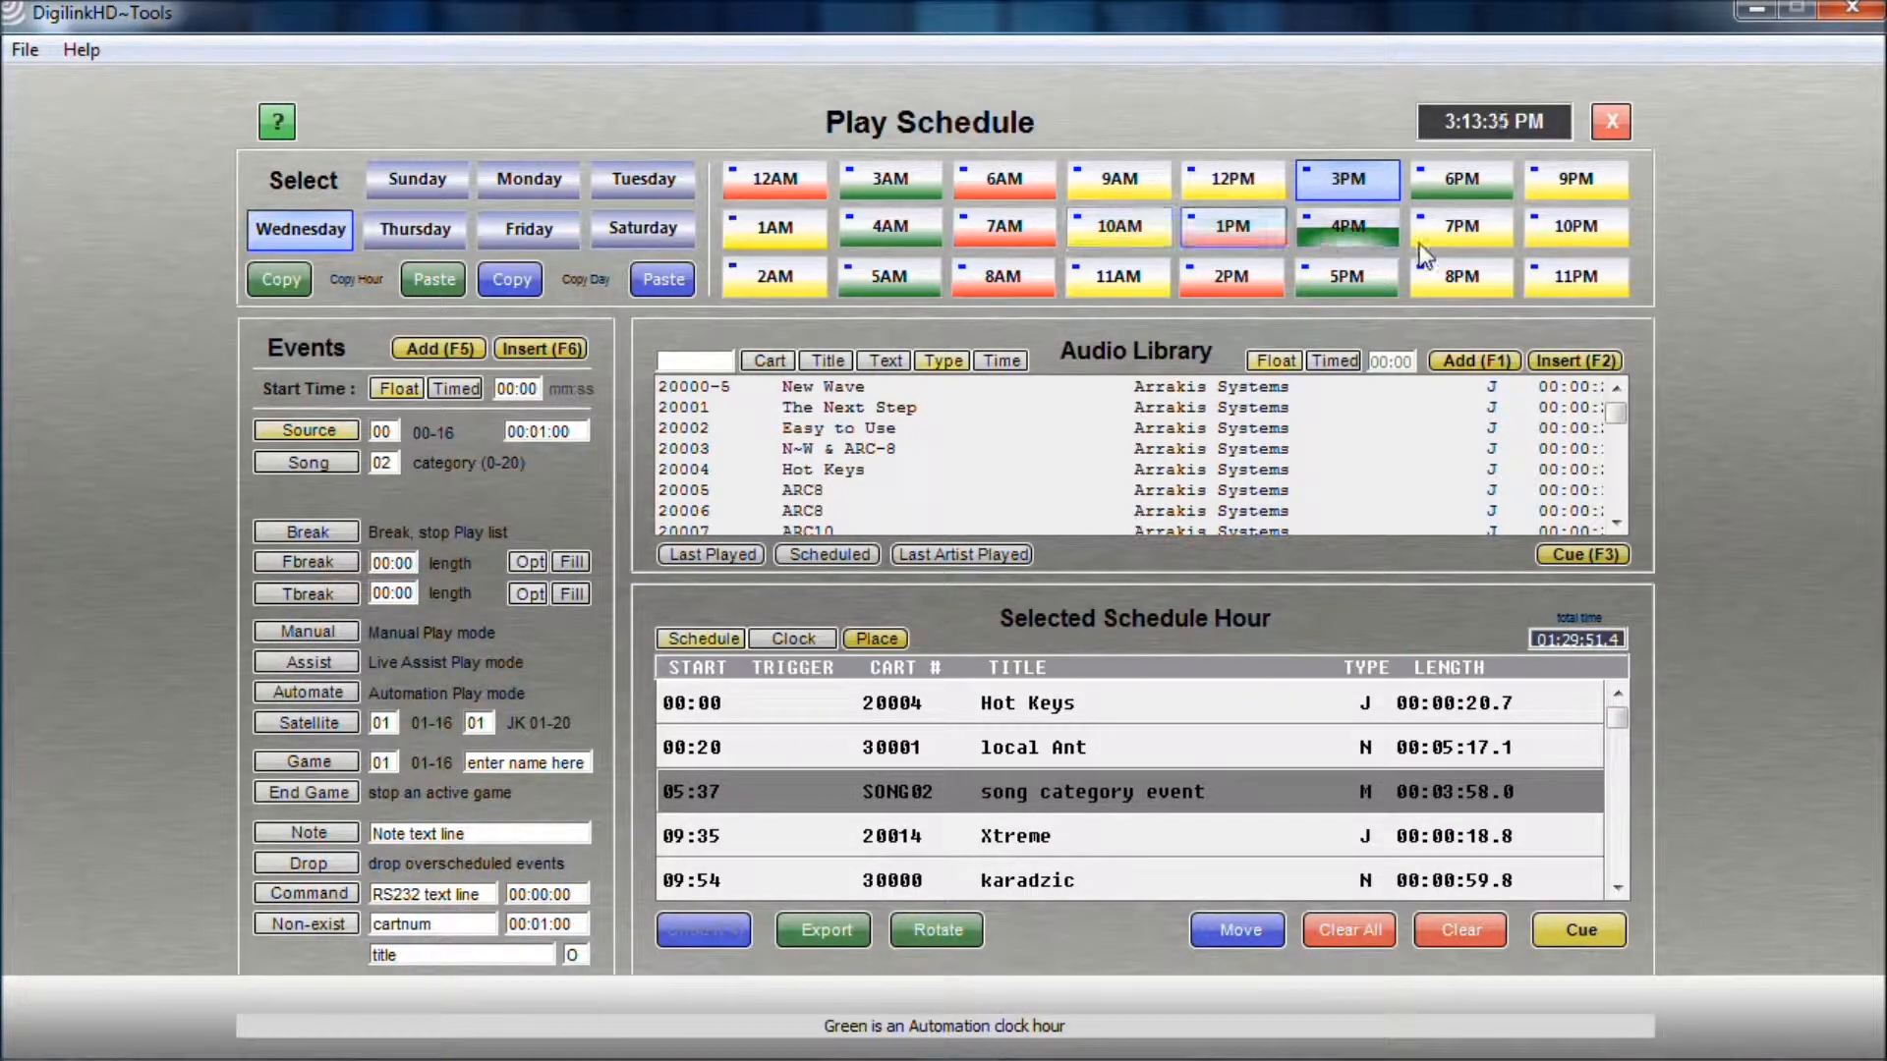
{"action": "left_click", "coordinate": [1462, 226]}
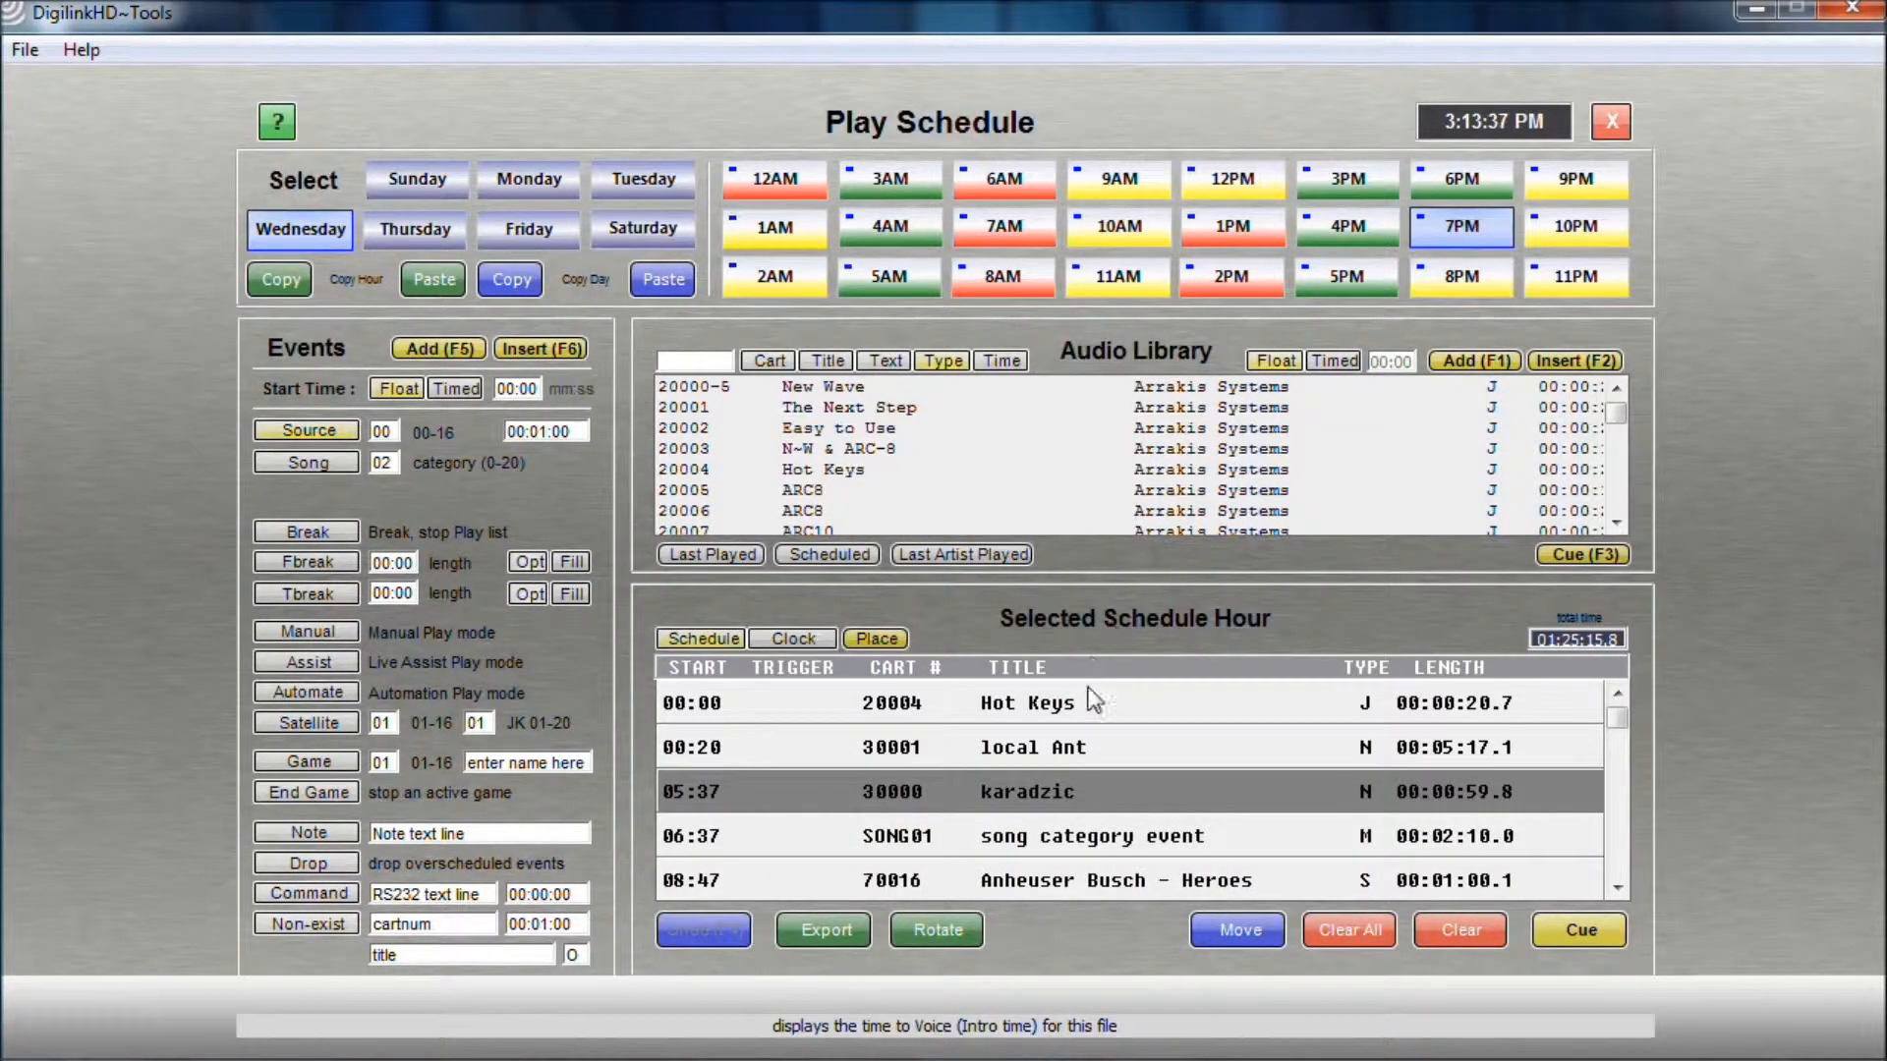
{"action": "scroll", "scroll_direction": "down", "scroll_amount": 3}
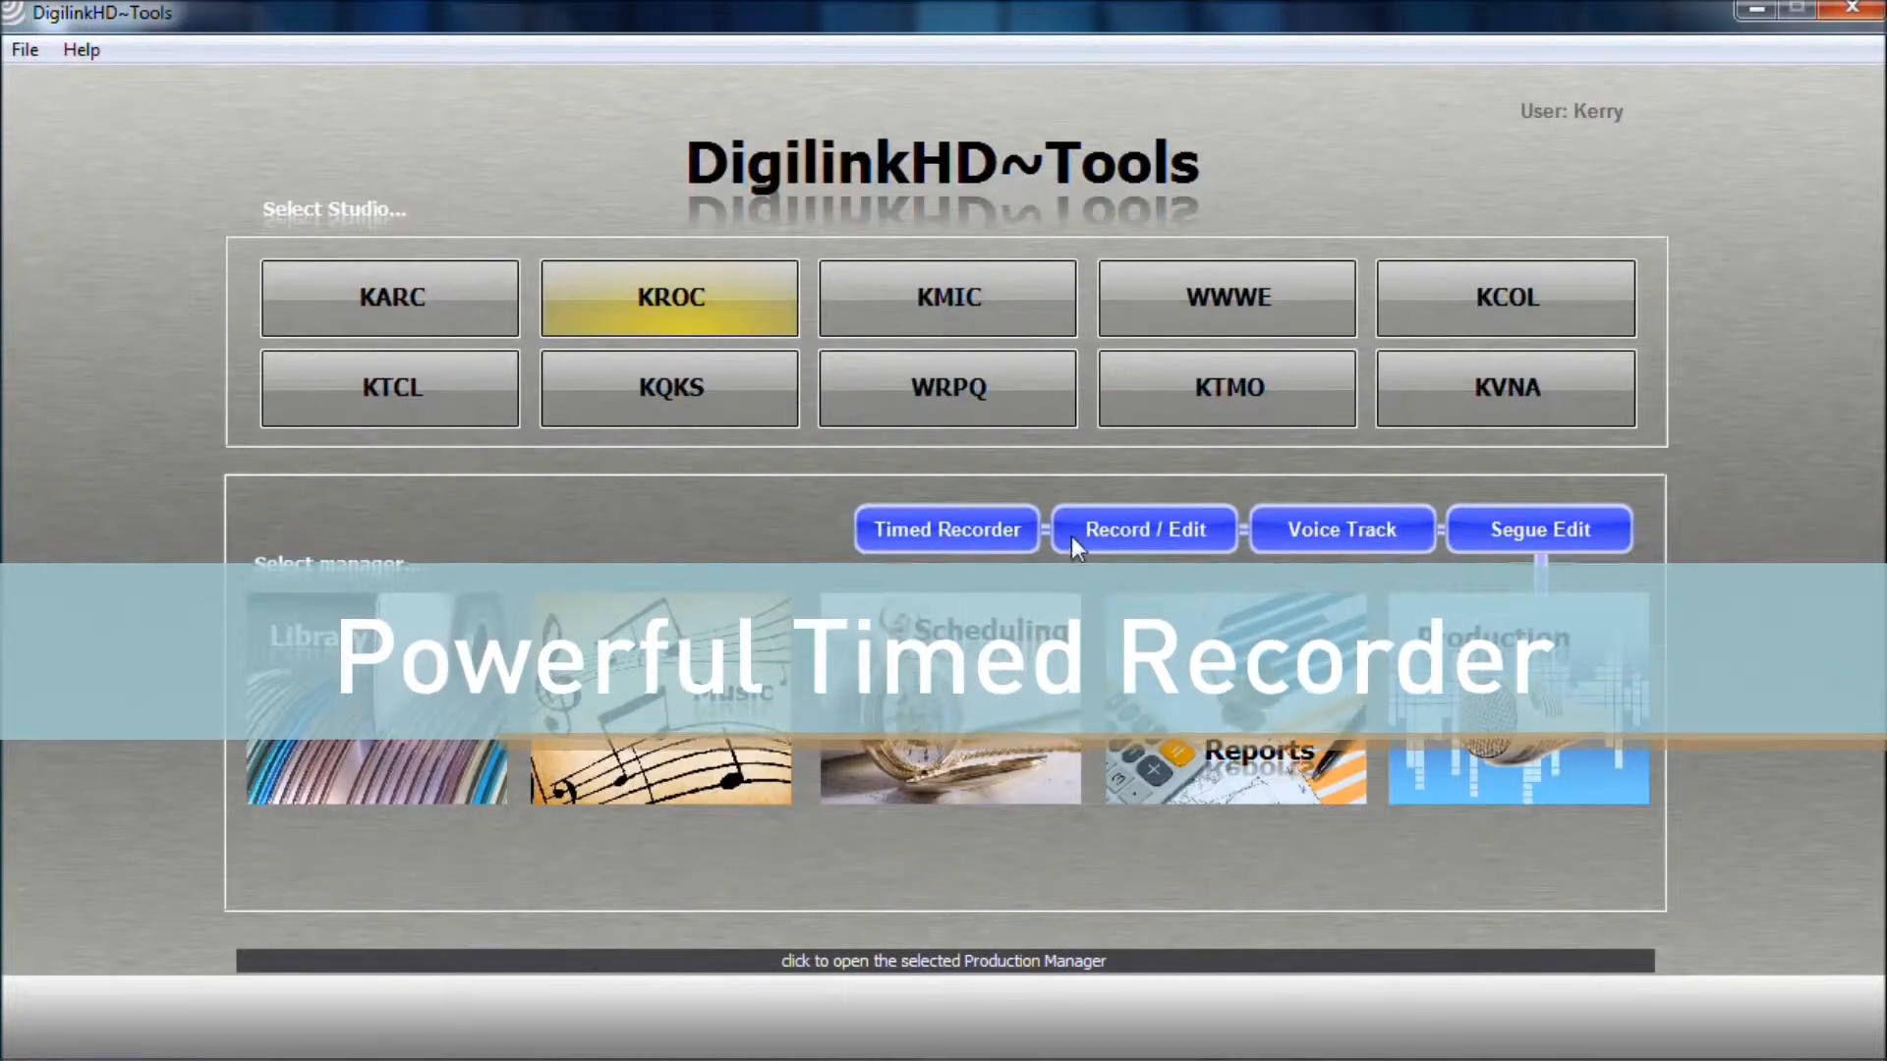
- Show the play log report of spots only, sorted by cart number
{"action": "left_click", "coordinate": [948, 528]}
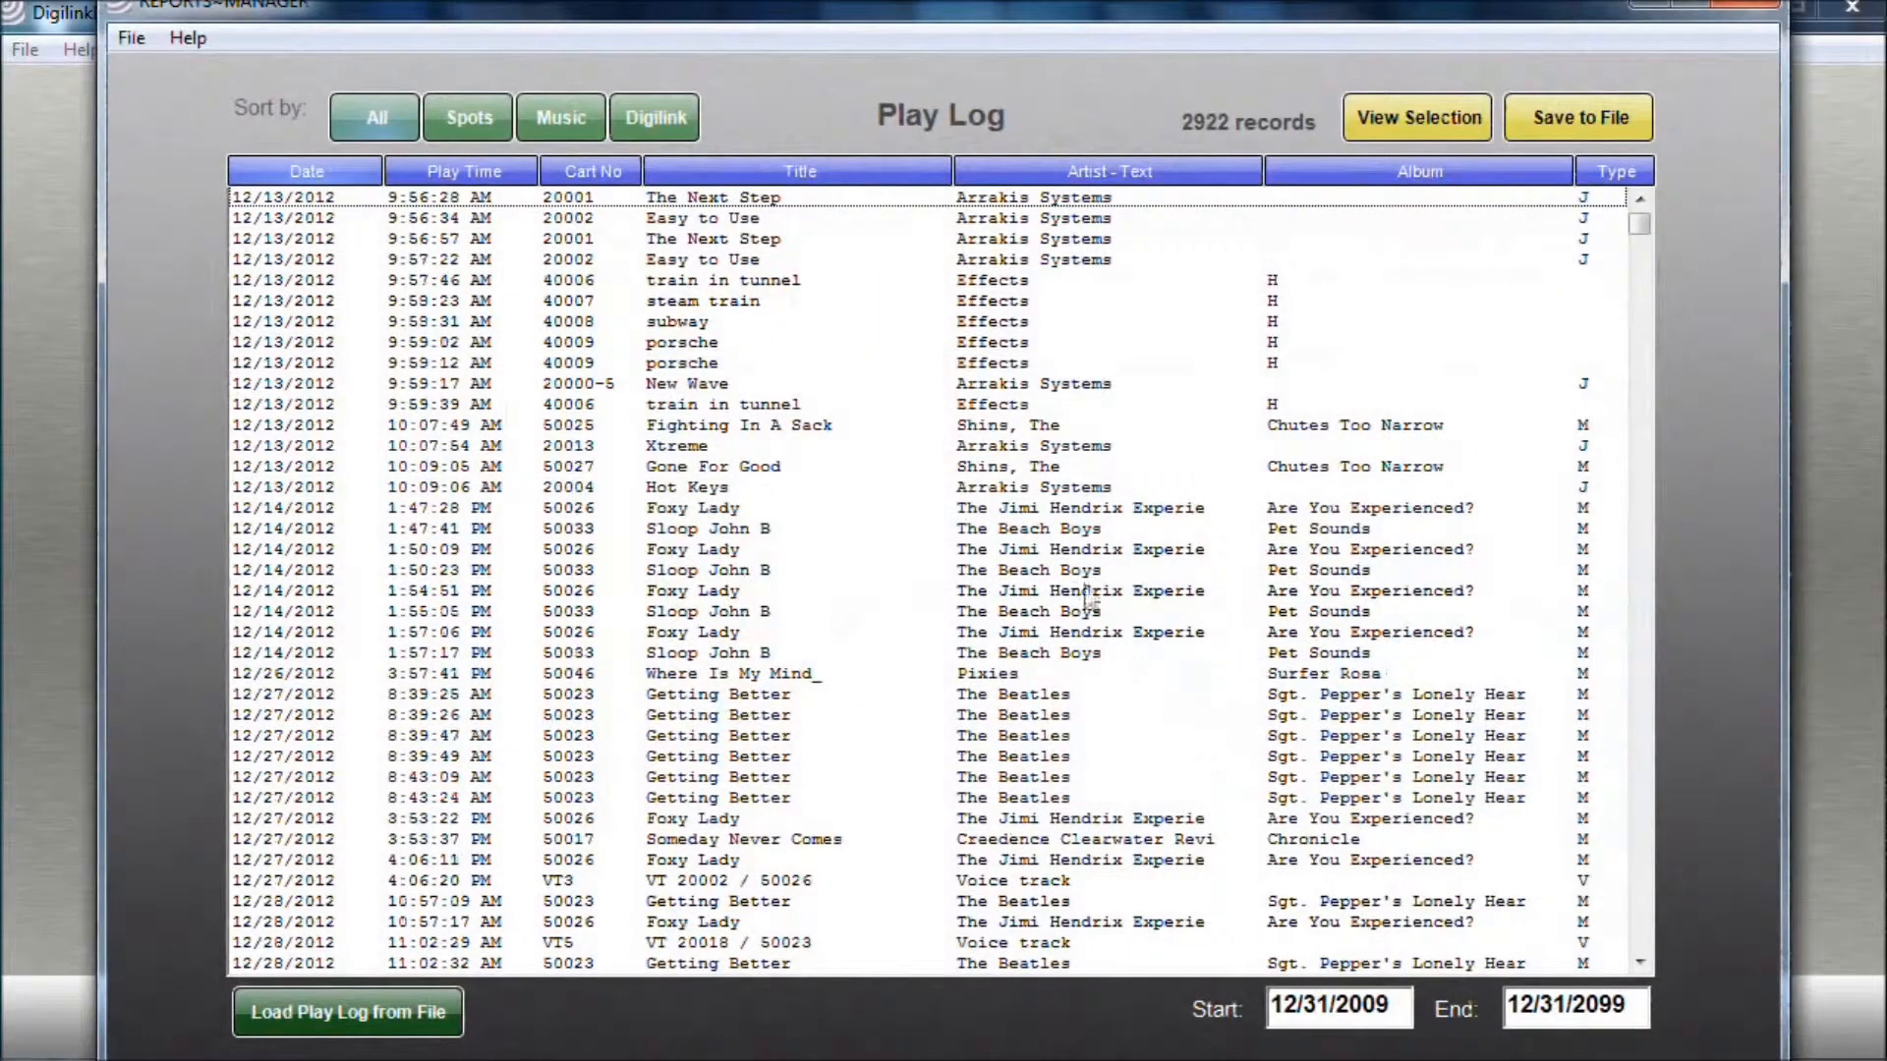
{"action": "left_click", "coordinate": [468, 118]}
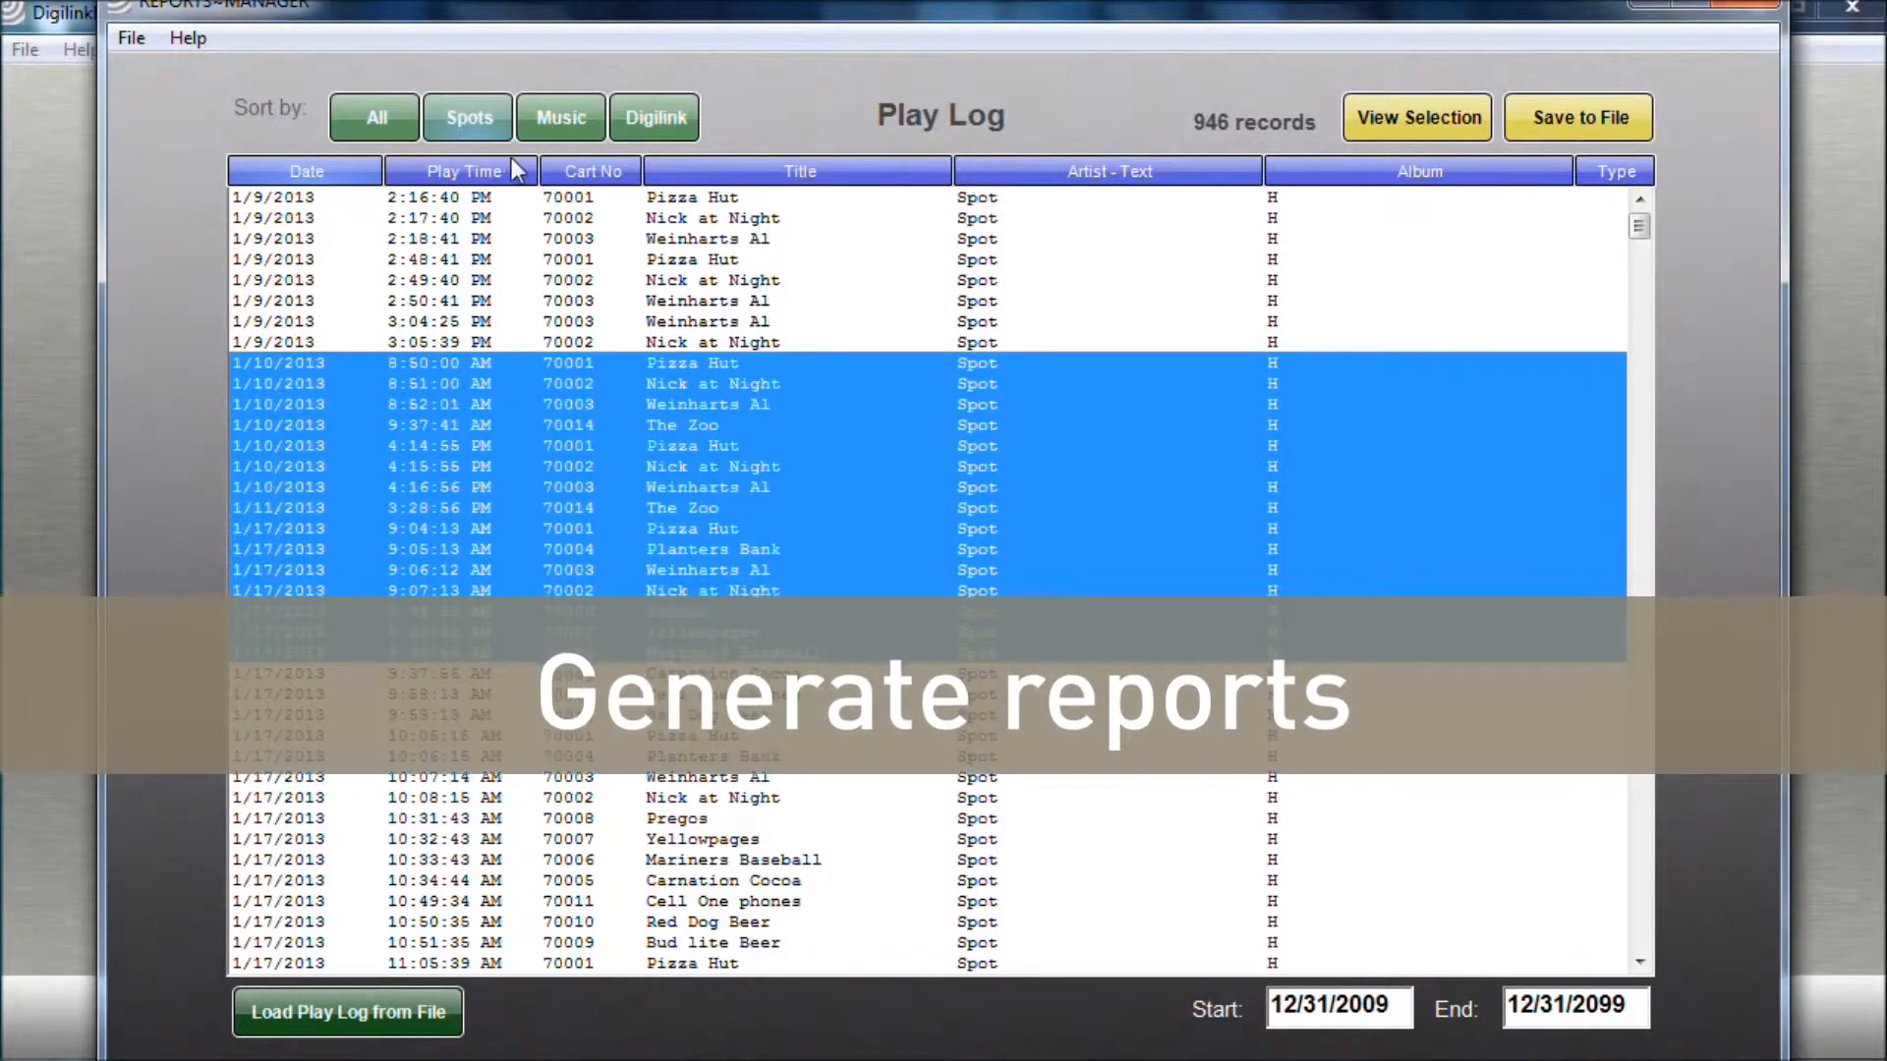
{"action": "left_click", "coordinate": [592, 171]}
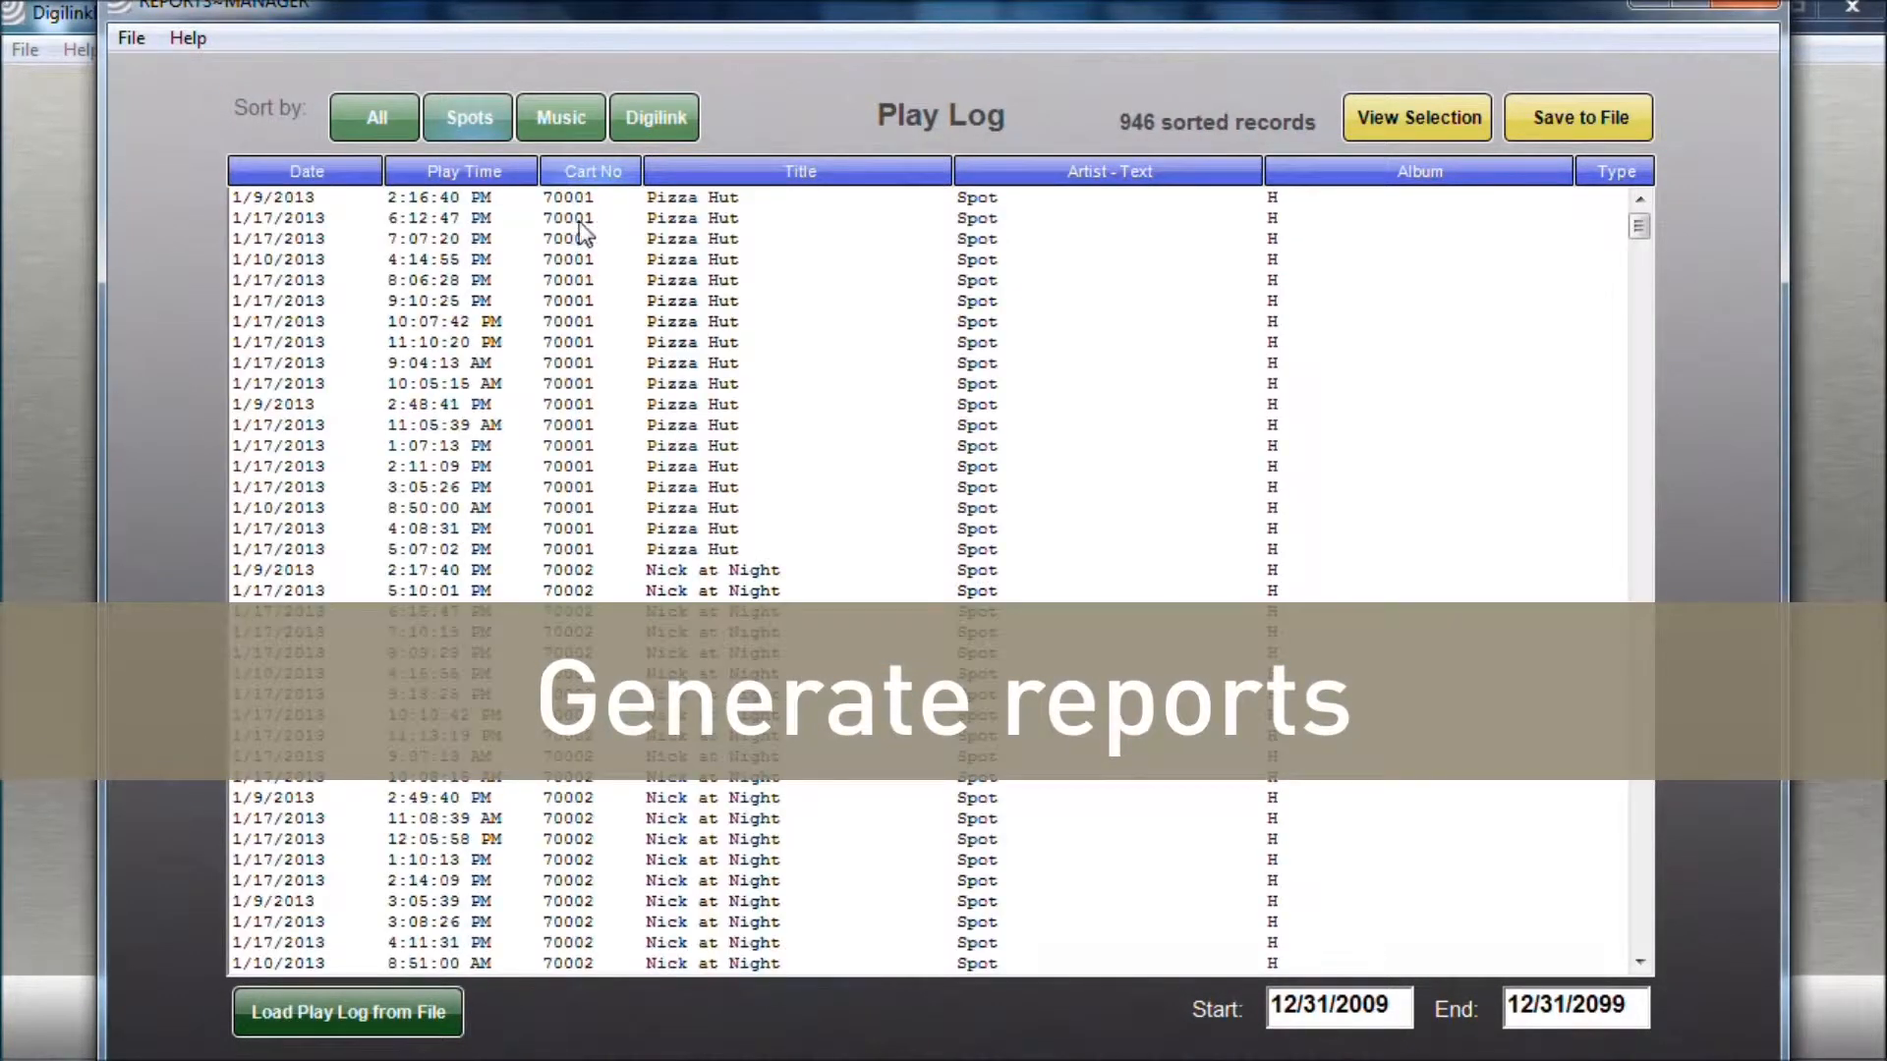